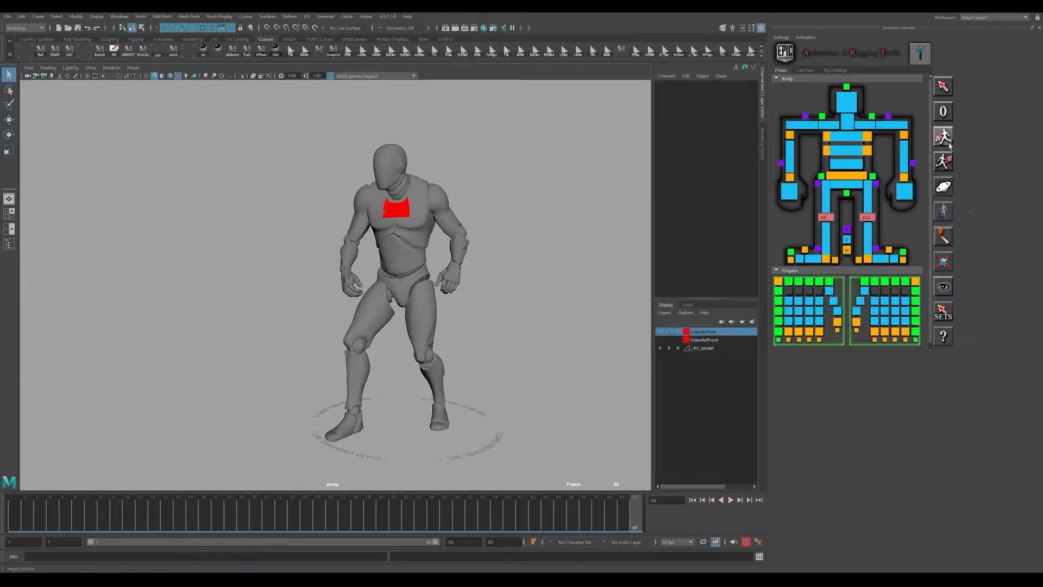
pyautogui.moveTo(944, 136)
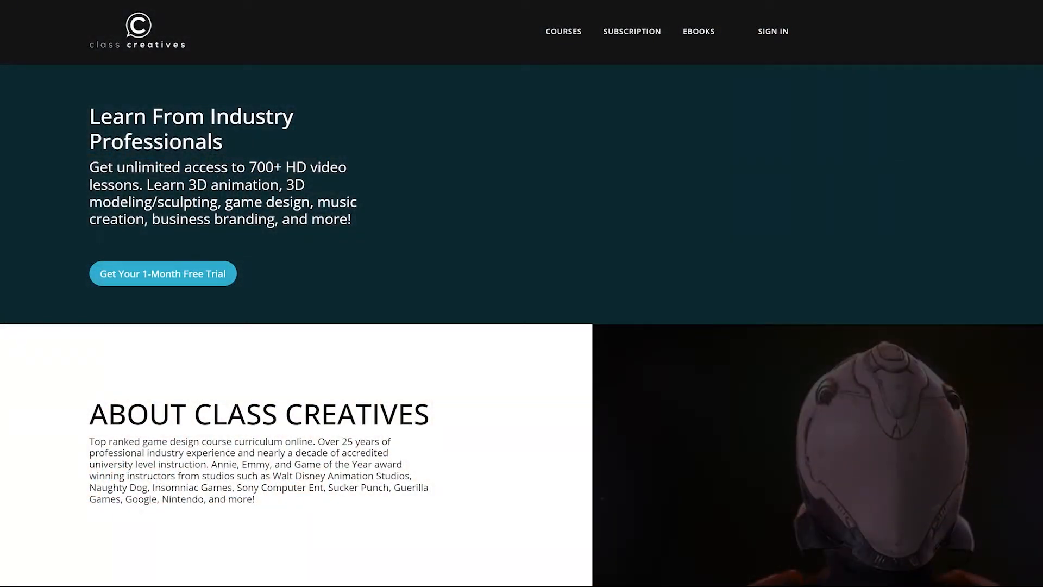
# Scroll down the Class Creatives home page through the Maya and Unreal course bundle cards.
pyautogui.scroll(-3)
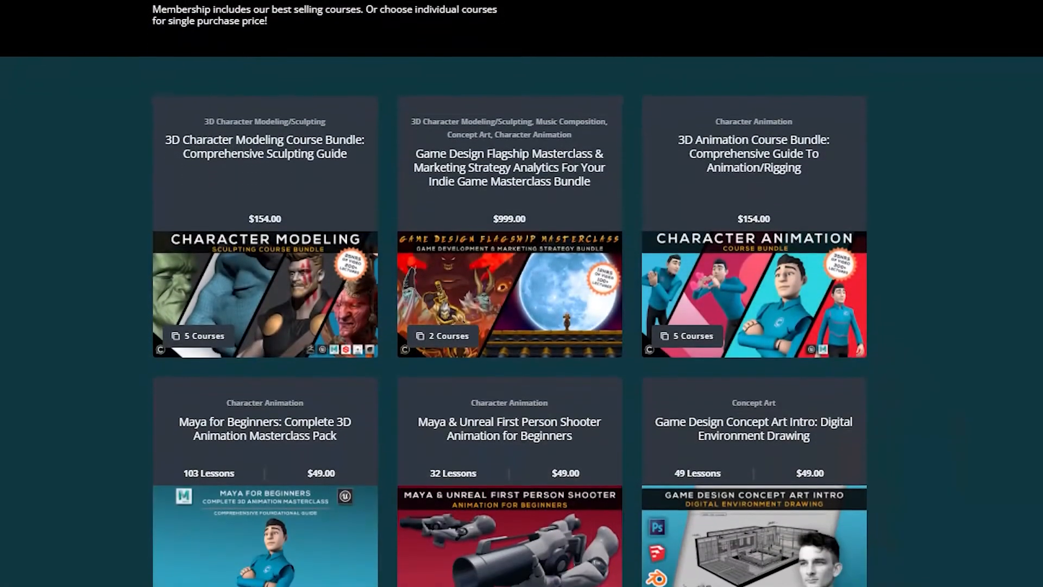
pyautogui.scroll(-3)
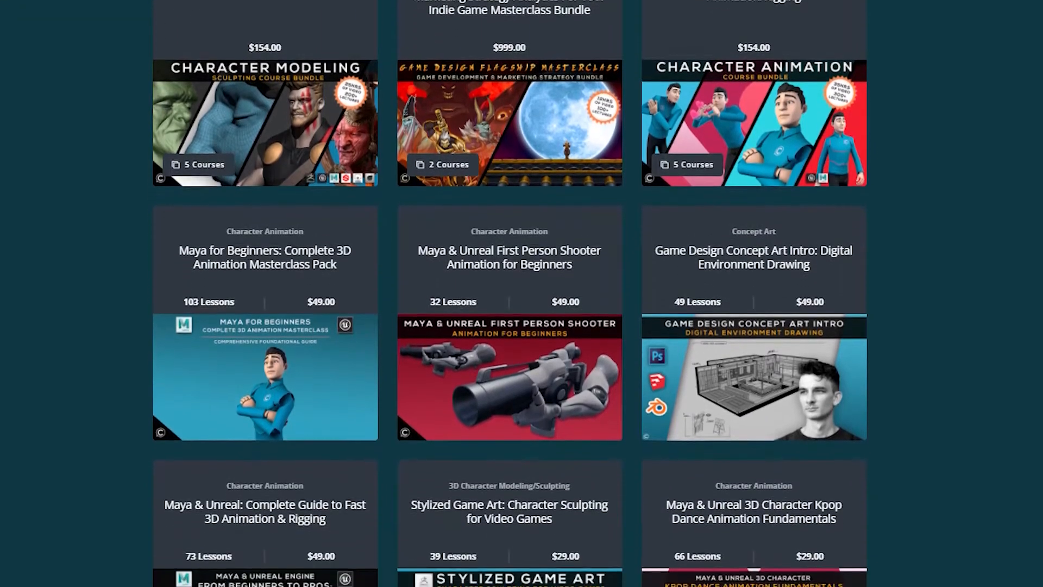
pyautogui.scroll(-3)
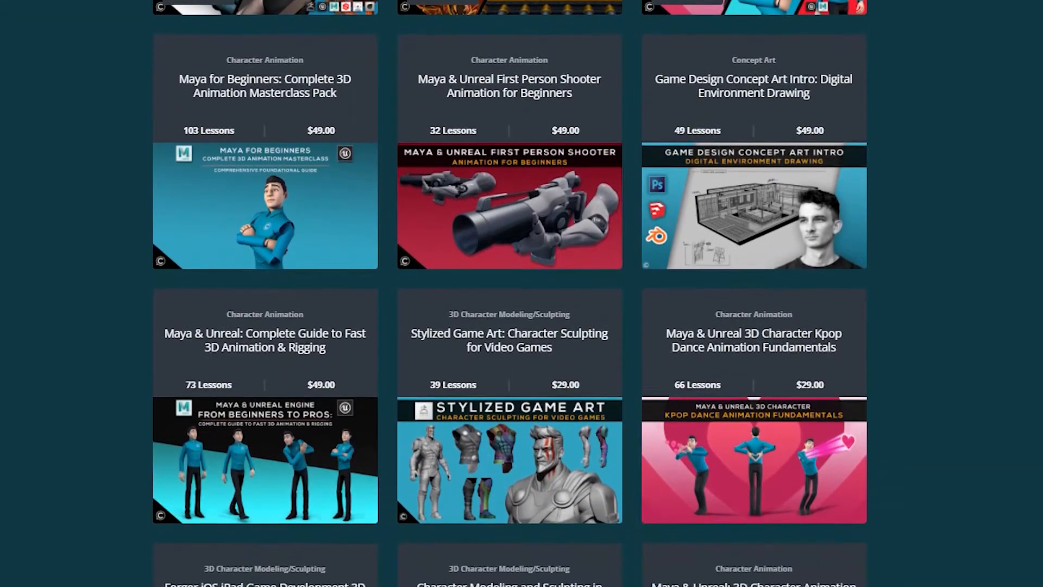
pyautogui.scroll(-3)
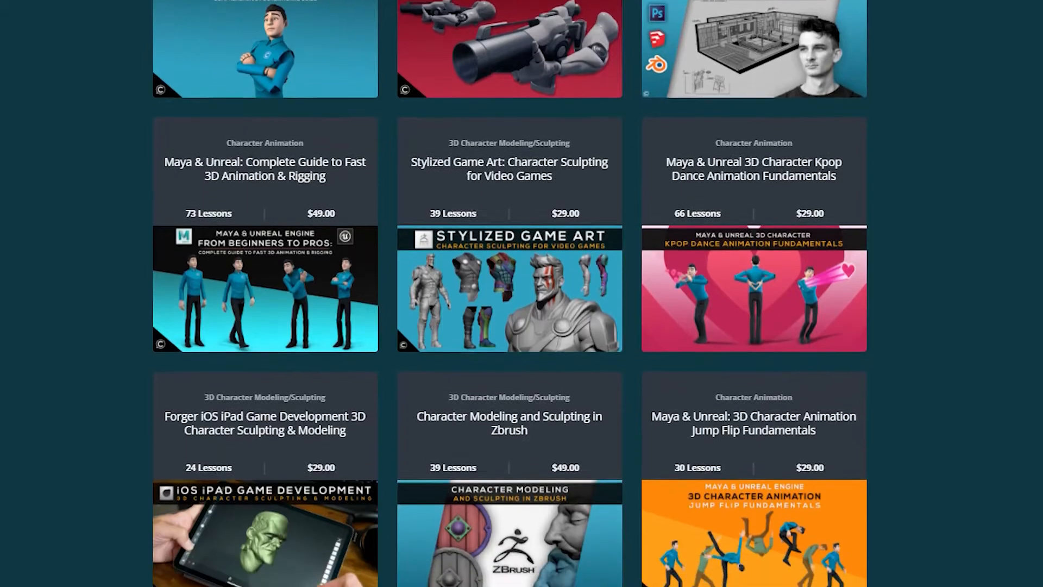
pyautogui.scroll(-3)
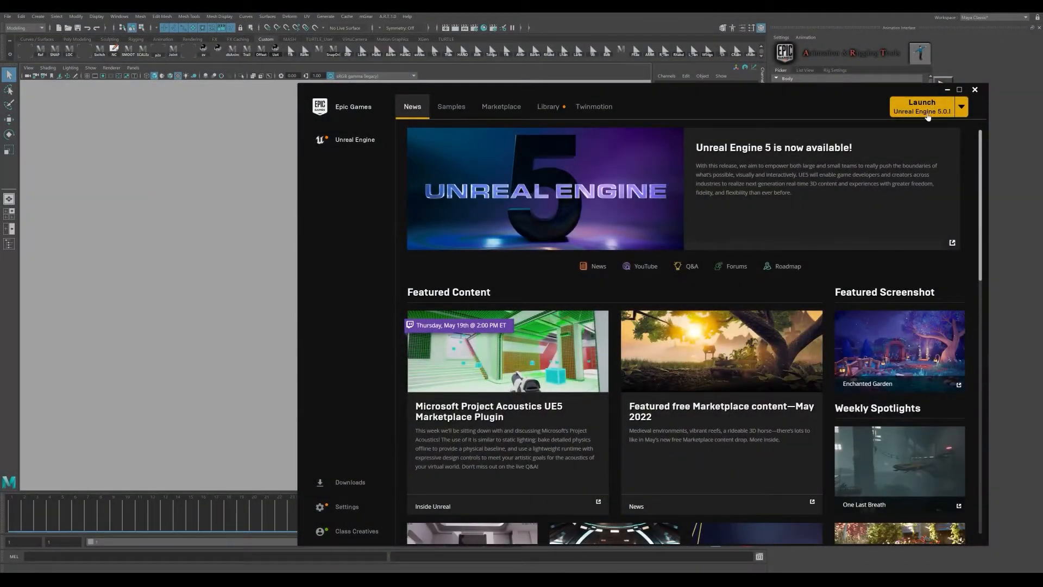
# Launch Unreal Engine 5.0.1, preview the Third Person template, then open the Unreal5Demo recent project.
pyautogui.click(922, 106)
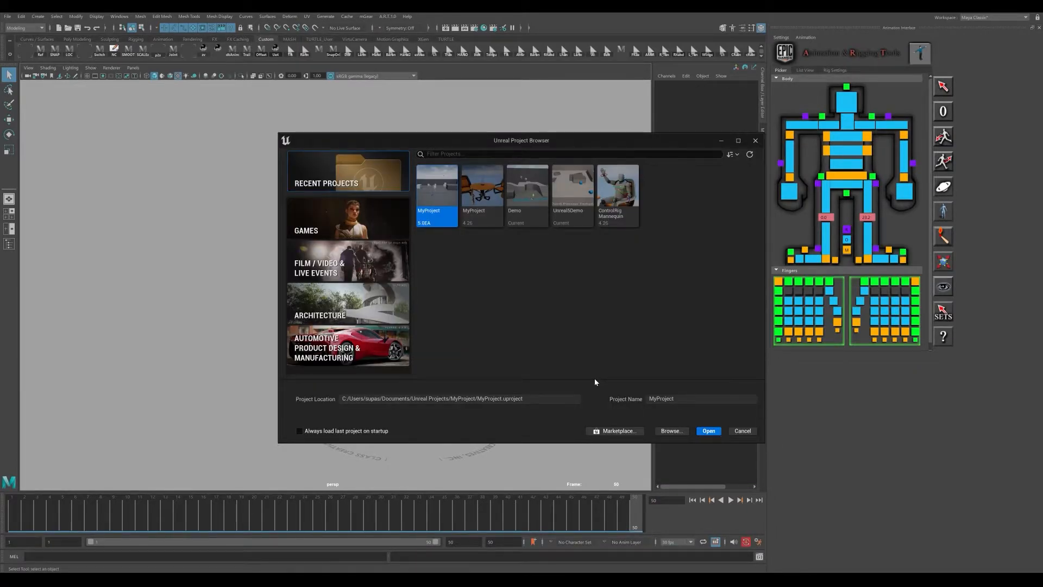
pyautogui.click(572, 189)
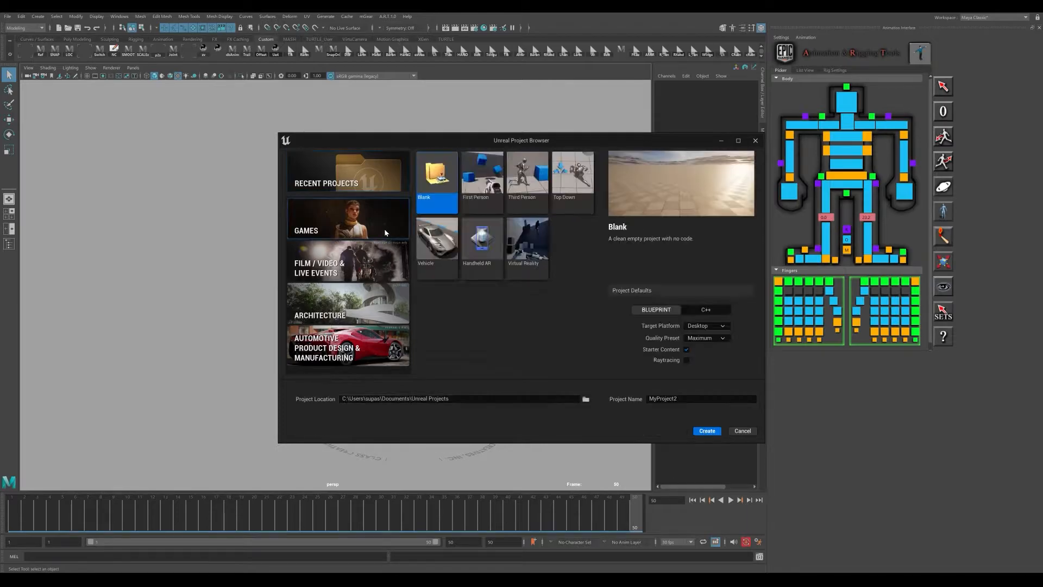
pyautogui.click(526, 178)
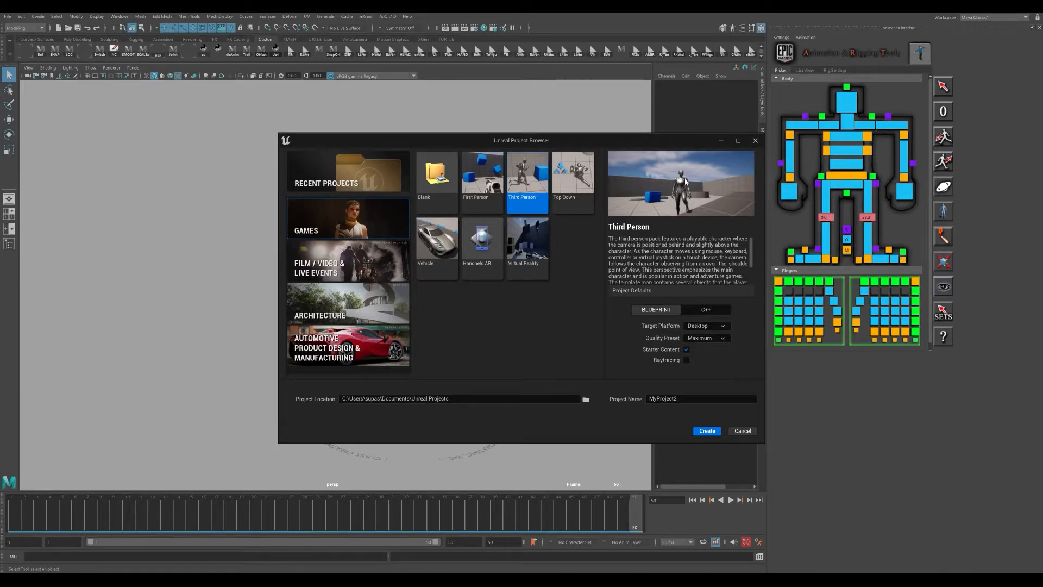
pyautogui.click(327, 182)
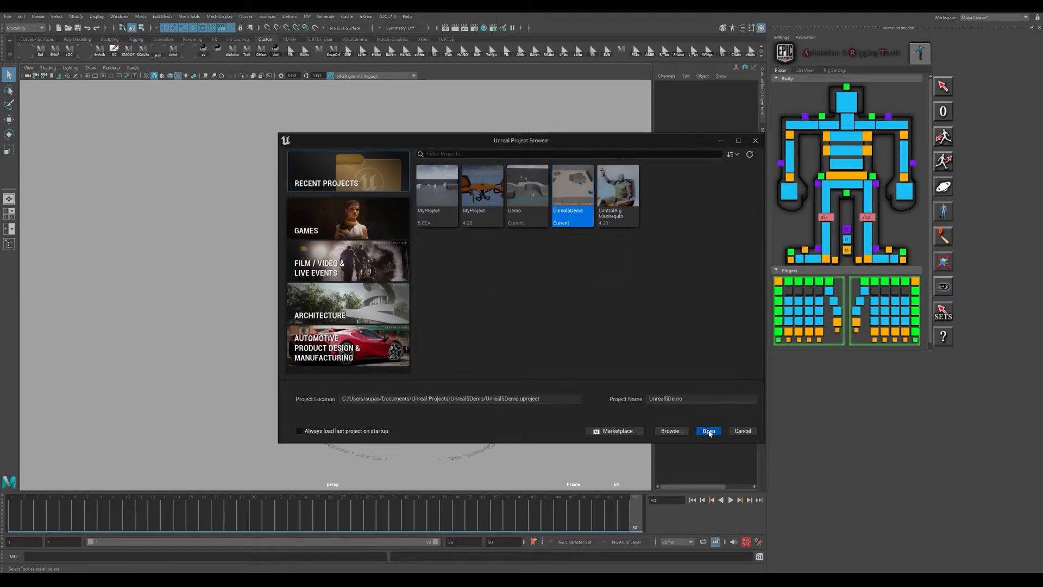
pyautogui.click(707, 431)
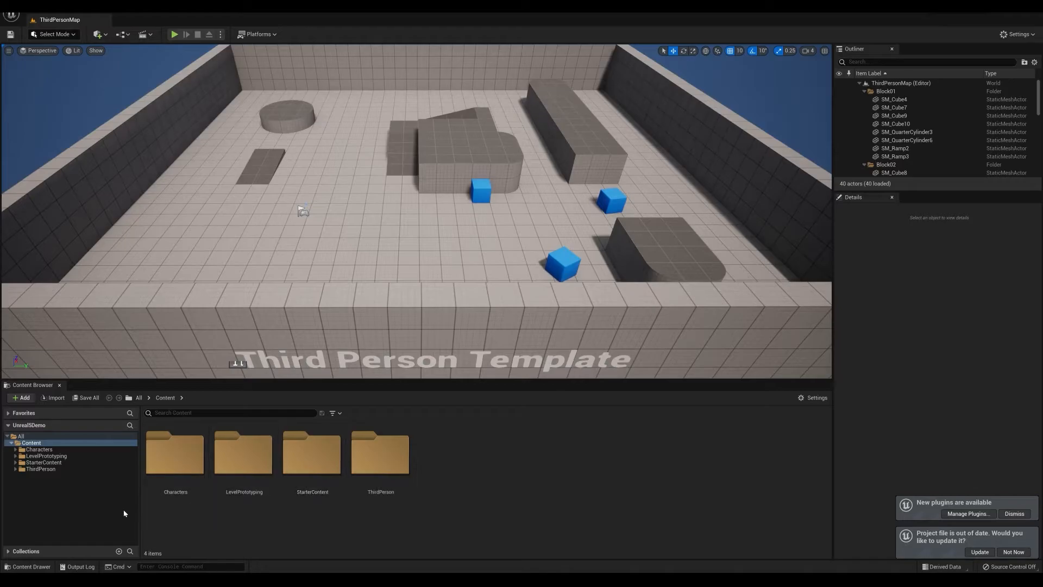
# Browse Characters, checking the UE4 and new mannequin meshes, and land in Mannequin_UE4 > Animations.
pyautogui.click(15, 449)
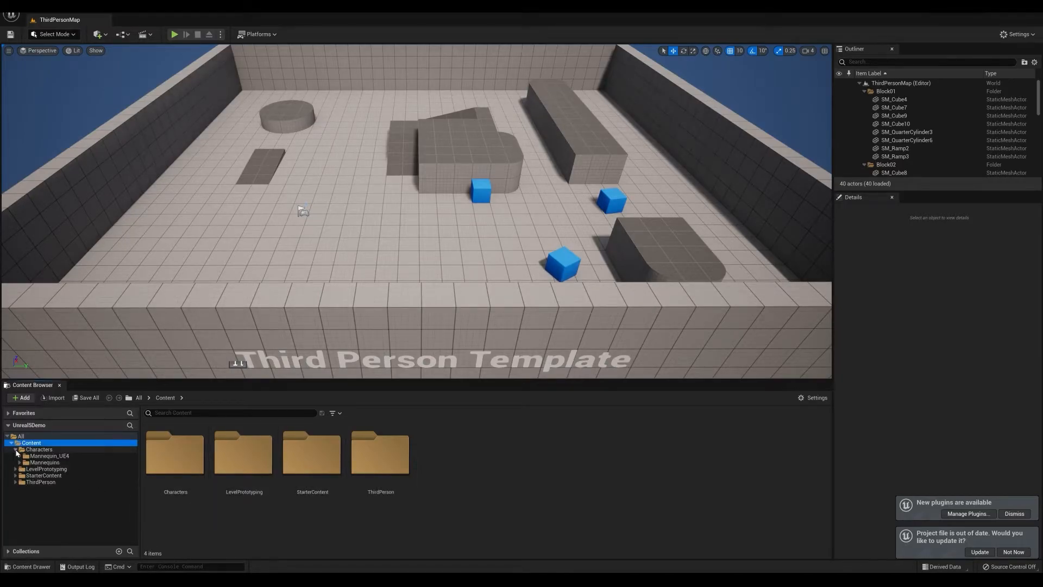
pyautogui.moveTo(42, 481)
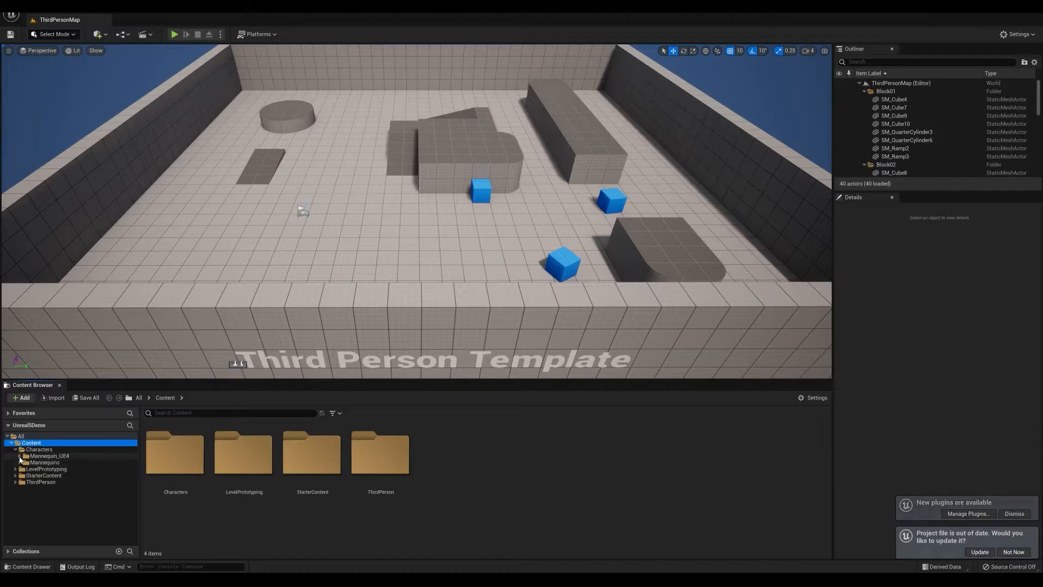
pyautogui.click(43, 475)
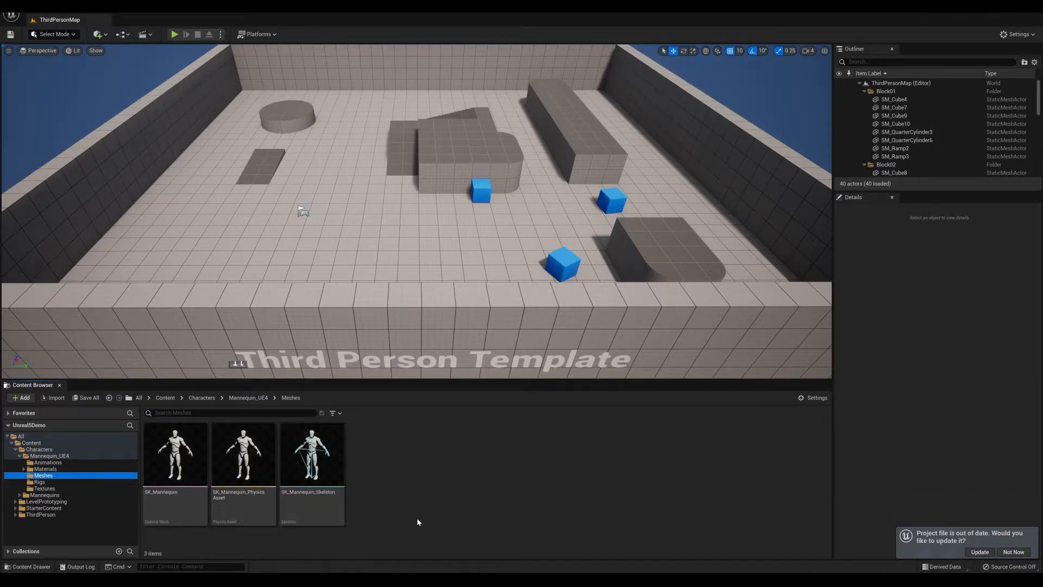
pyautogui.moveTo(488, 528)
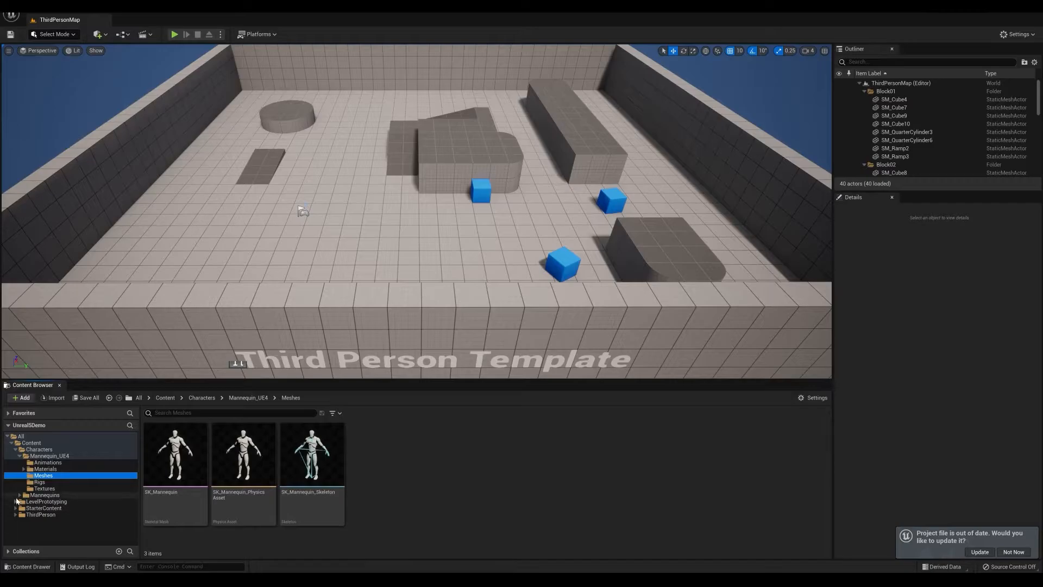
pyautogui.click(43, 496)
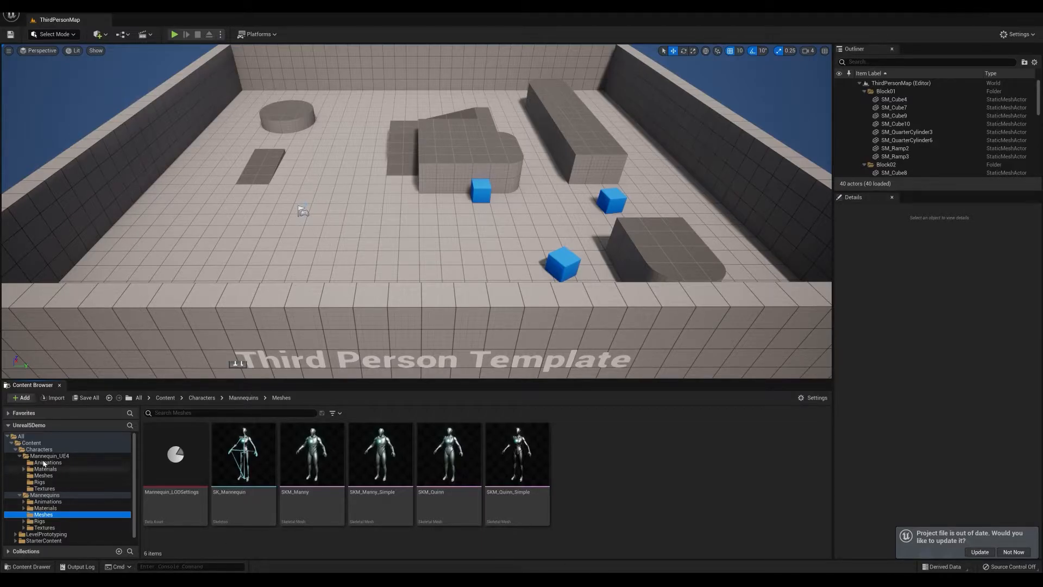
pyautogui.click(47, 463)
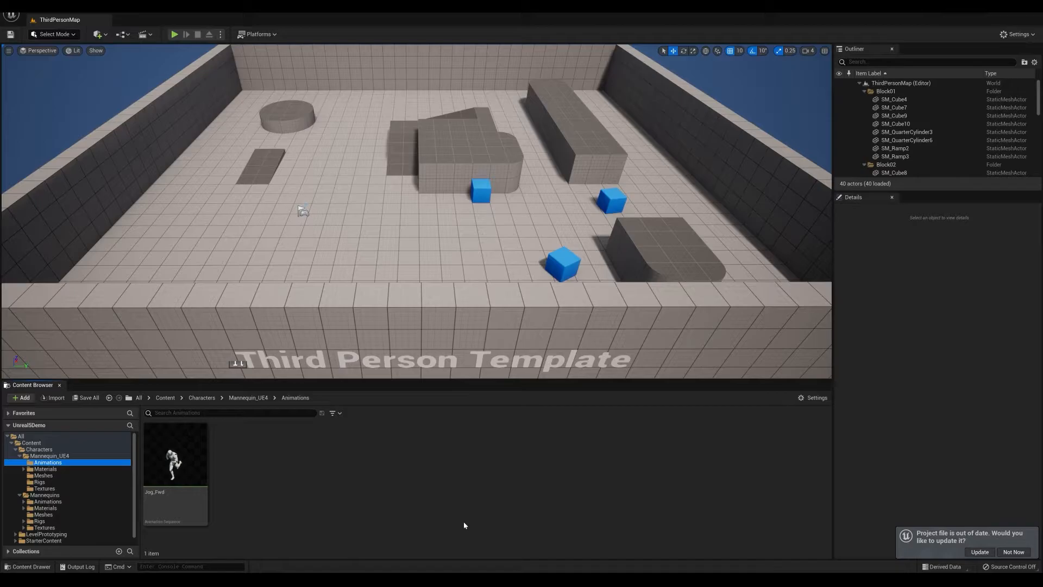
pyautogui.moveTo(210, 542)
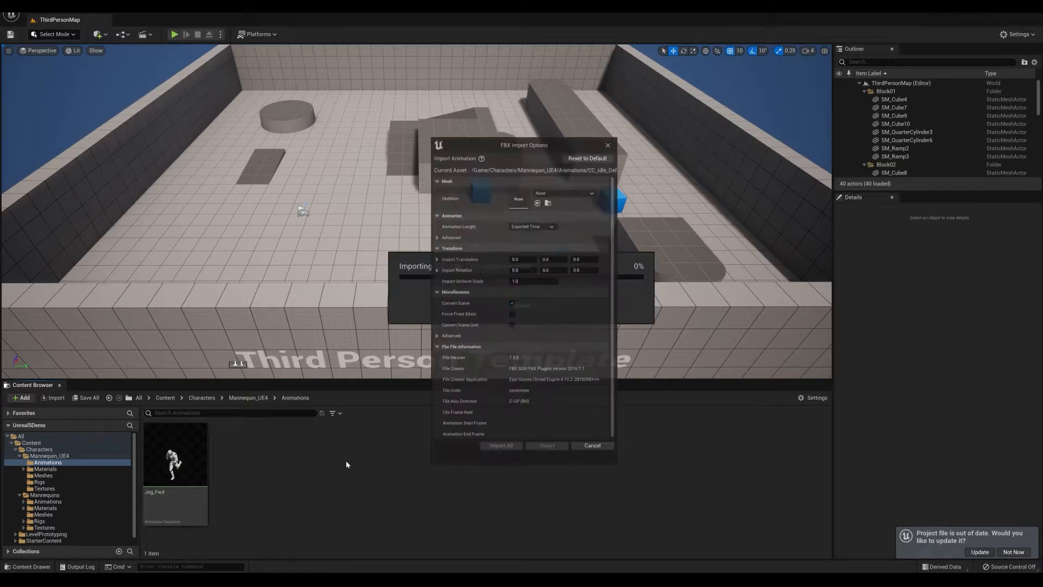
# Assign SK_Mannequin_Skeleton in the FBX Import Options and import CC_Idle_DefaultMannequin beside Jog_Fwd.
pyautogui.click(591, 194)
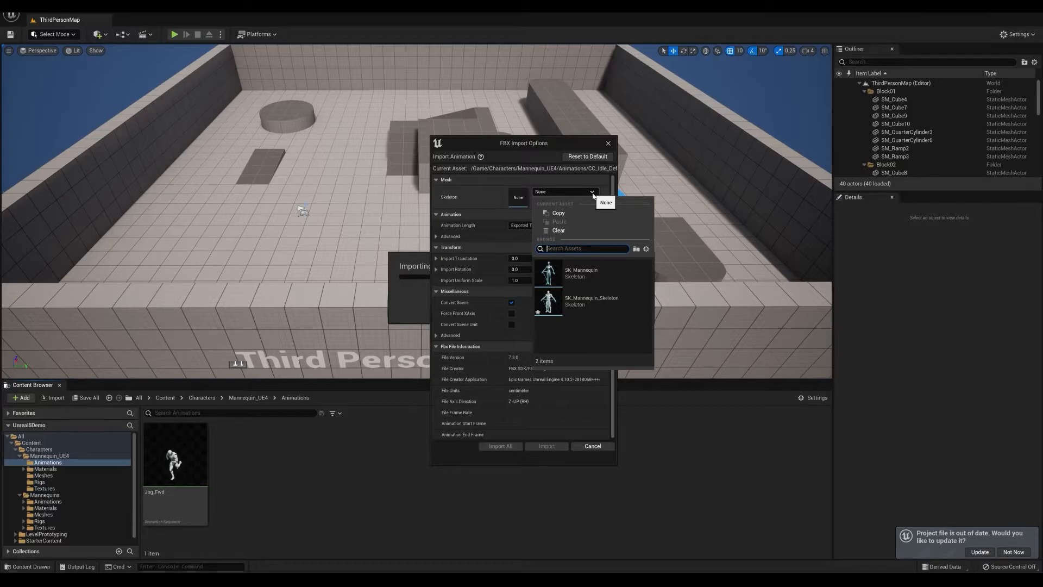
pyautogui.click(592, 301)
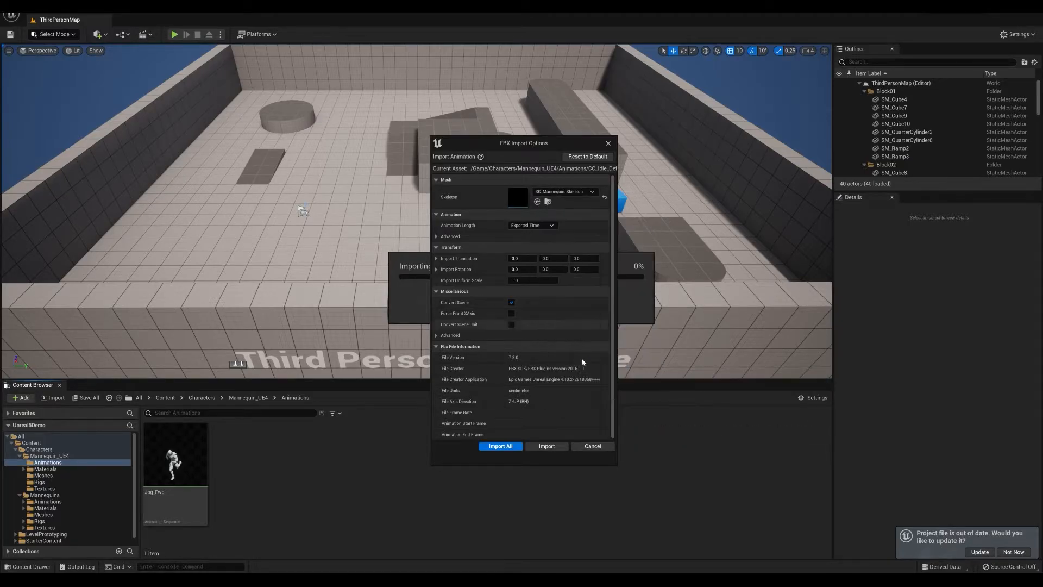
pyautogui.click(500, 446)
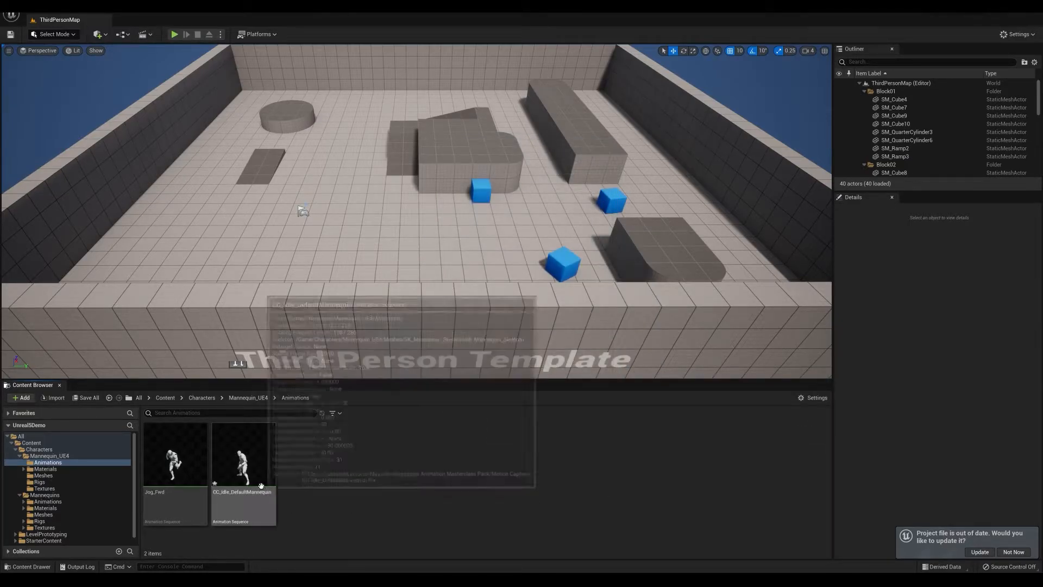
pyautogui.doubleClick(242, 456)
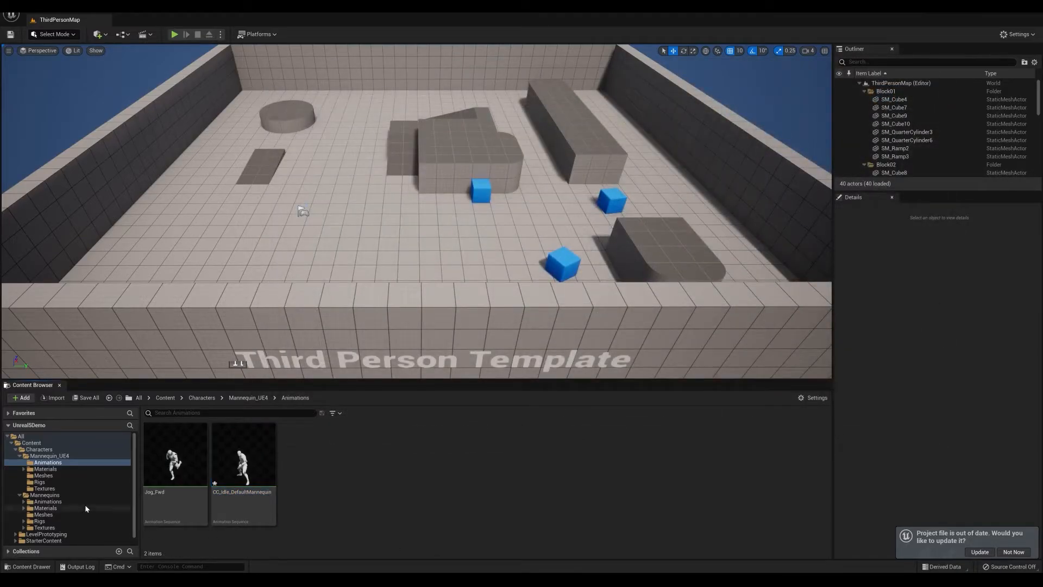
# Navigate into the Mannequins Animations folder and its Manny subfolder.
pyautogui.click(47, 501)
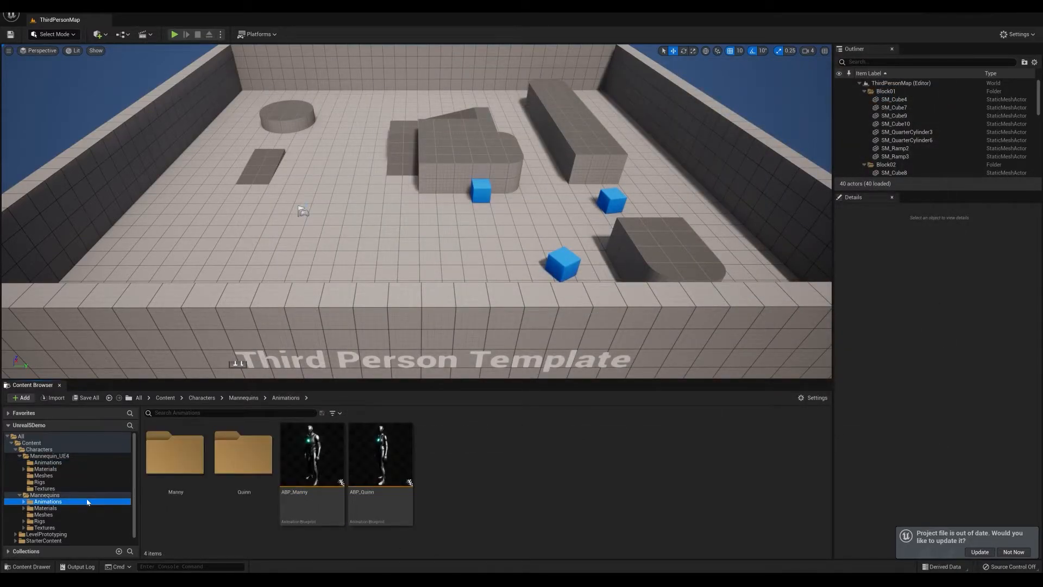
pyautogui.click(23, 501)
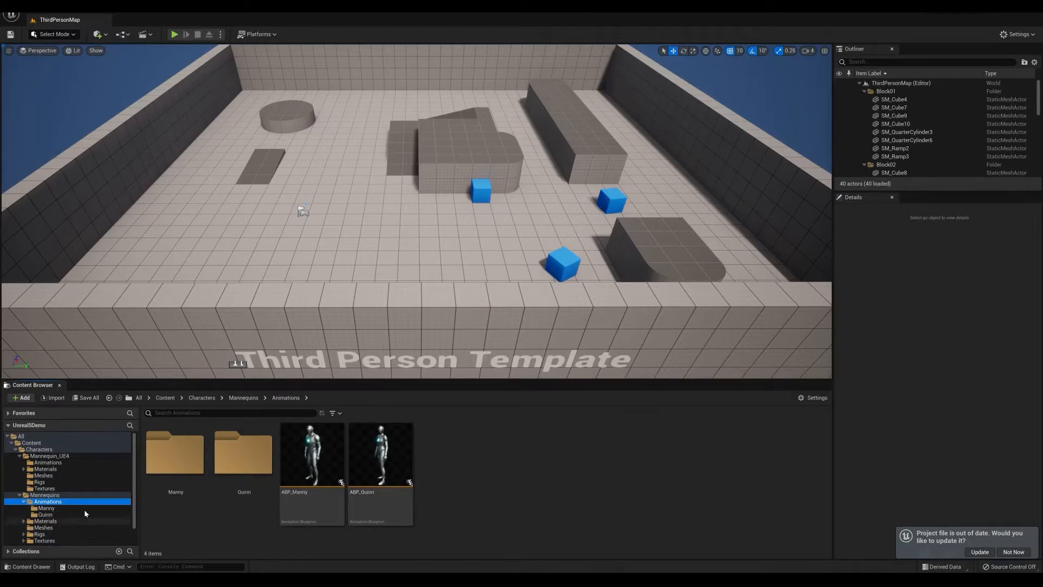
pyautogui.doubleClick(46, 508)
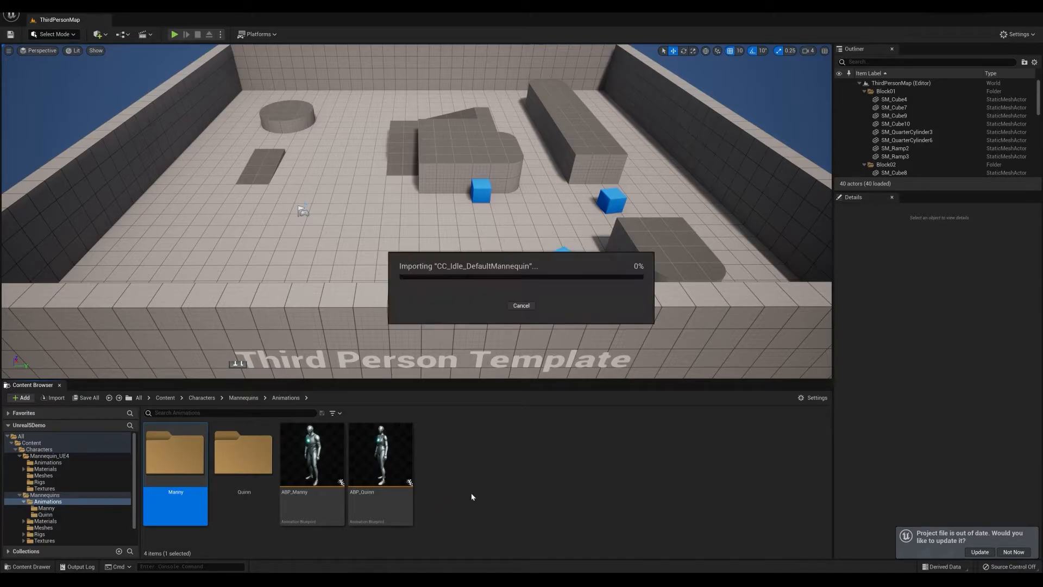
# Import the idle FBX with the SK_Mannequin skeleton, preview it playing, and close the preview.
pyautogui.click(565, 192)
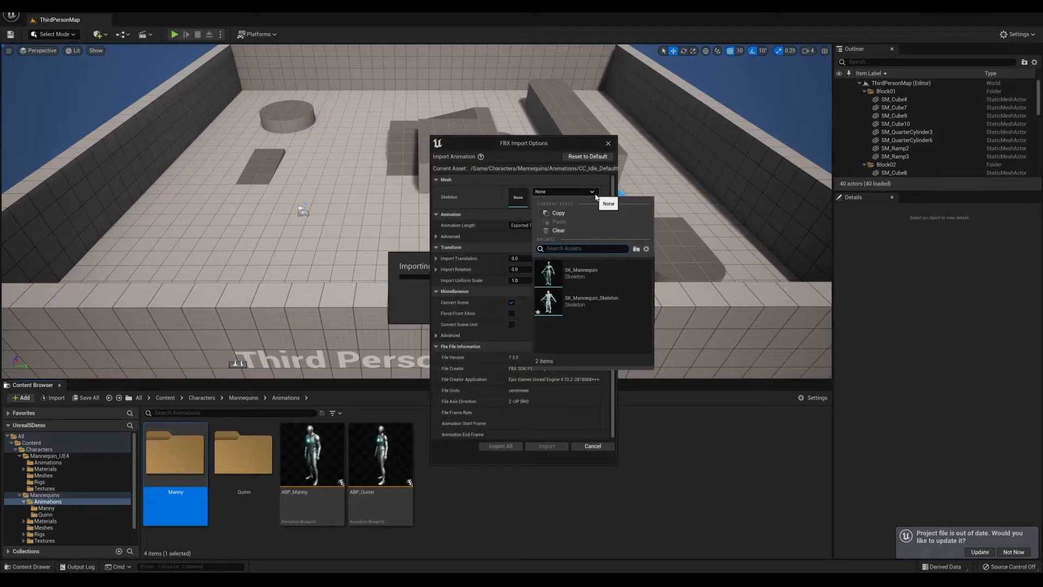
pyautogui.click(580, 272)
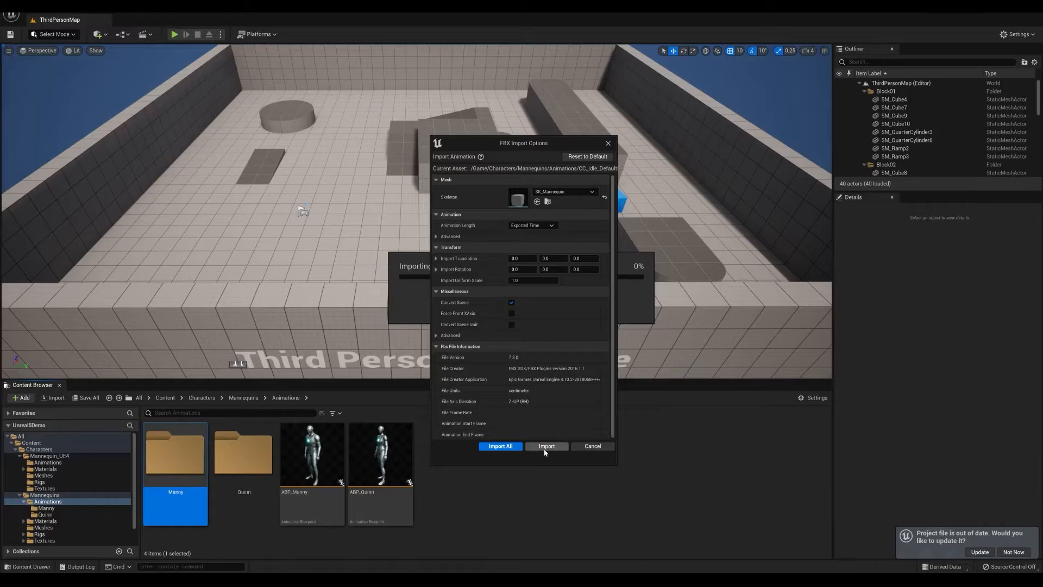
pyautogui.click(547, 445)
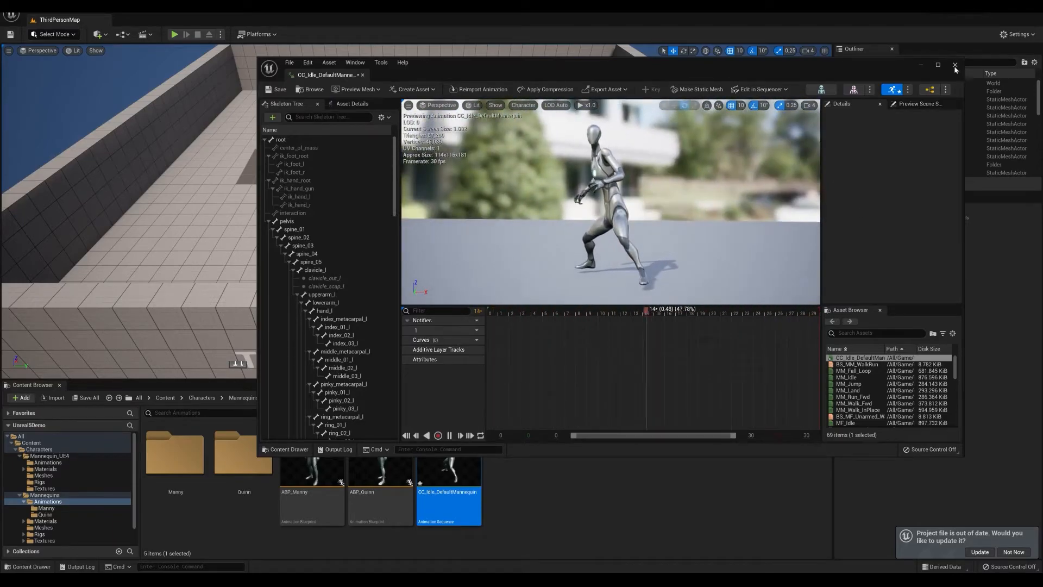
pyautogui.click(954, 67)
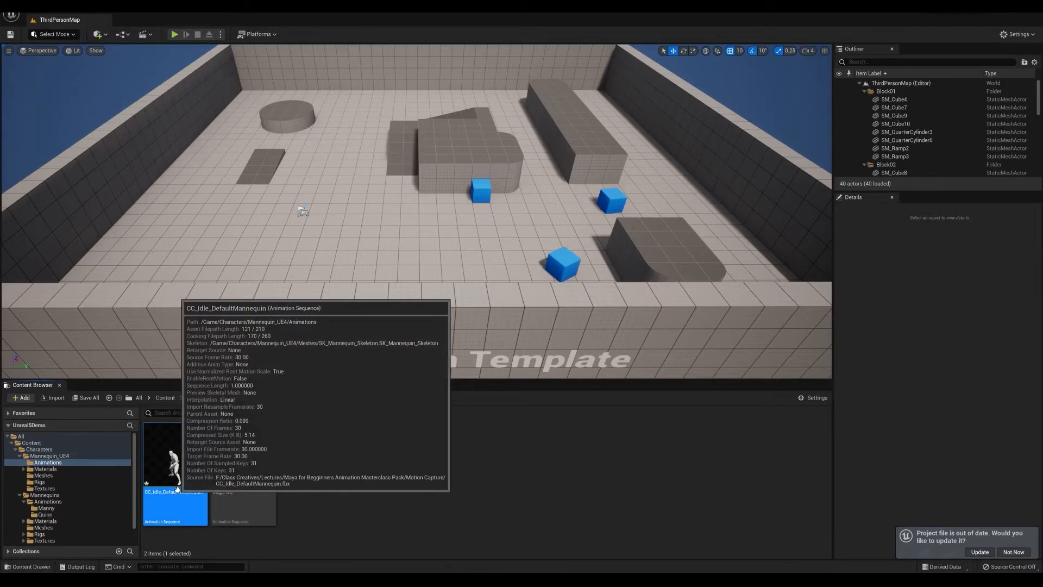
# Duplicate and retarget CC_Idle_DefaultMannequin with the UE4-to-UE5 Manny IK Retargeter onto SKM_Manny.
pyautogui.rightClick(173, 508)
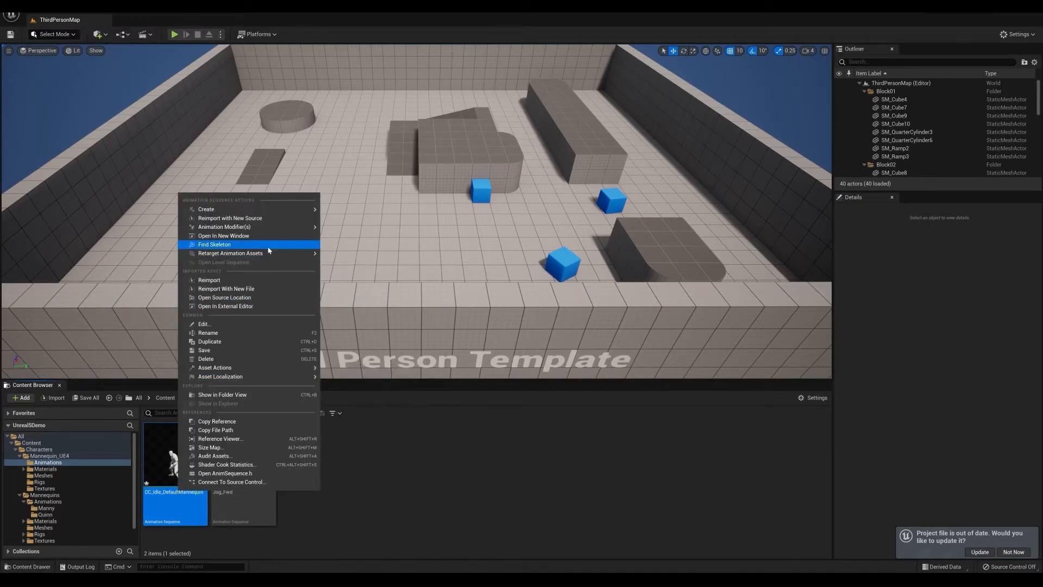
pyautogui.moveTo(230, 253)
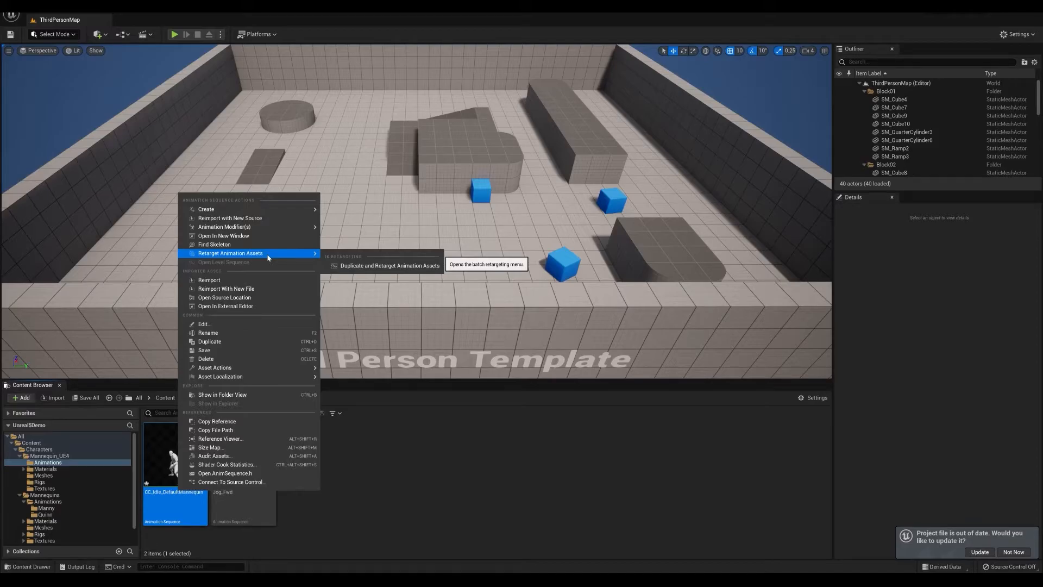
pyautogui.moveTo(389, 265)
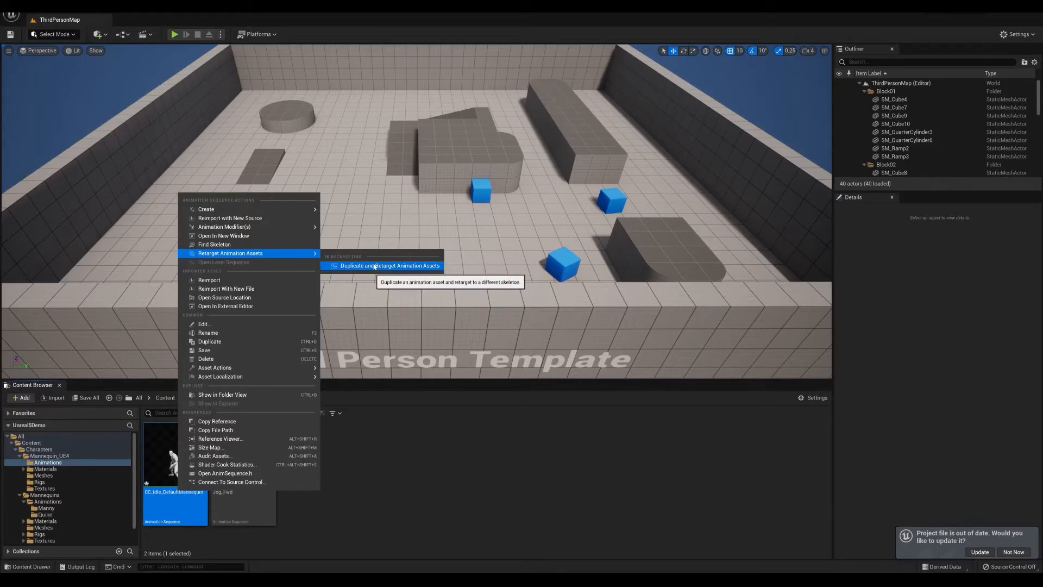
pyautogui.click(390, 265)
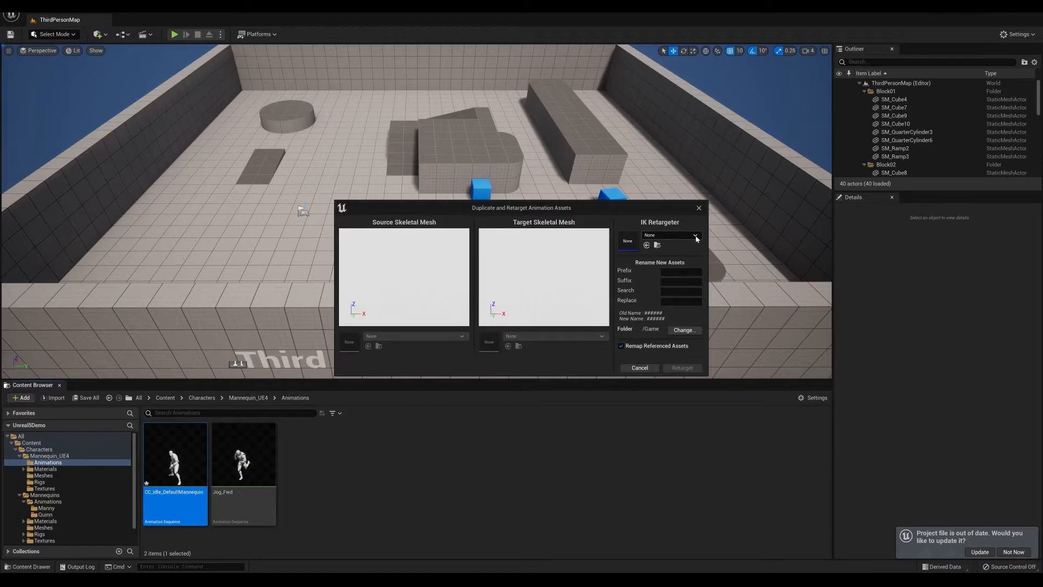
pyautogui.click(694, 234)
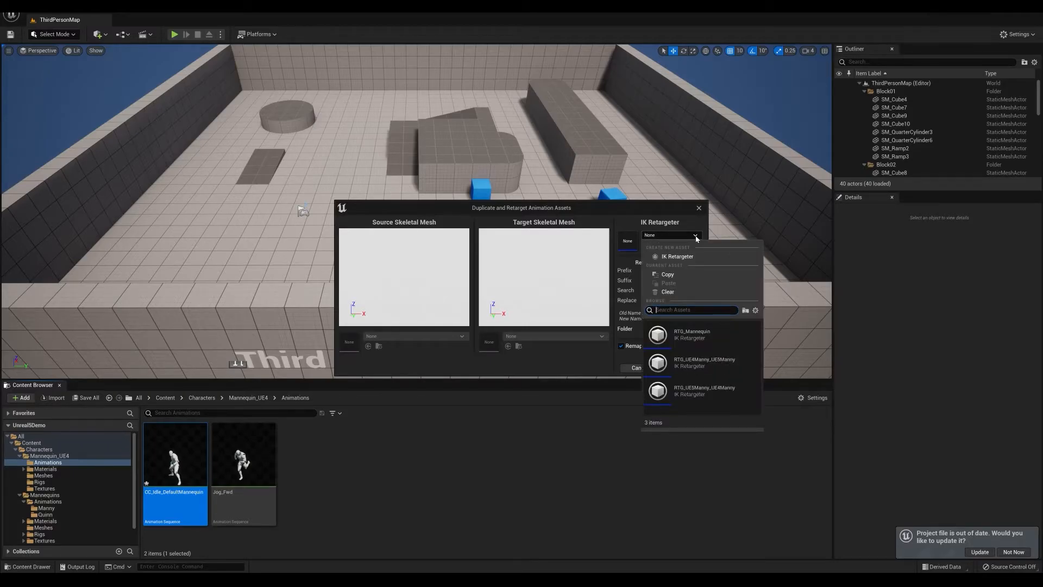
pyautogui.click(705, 362)
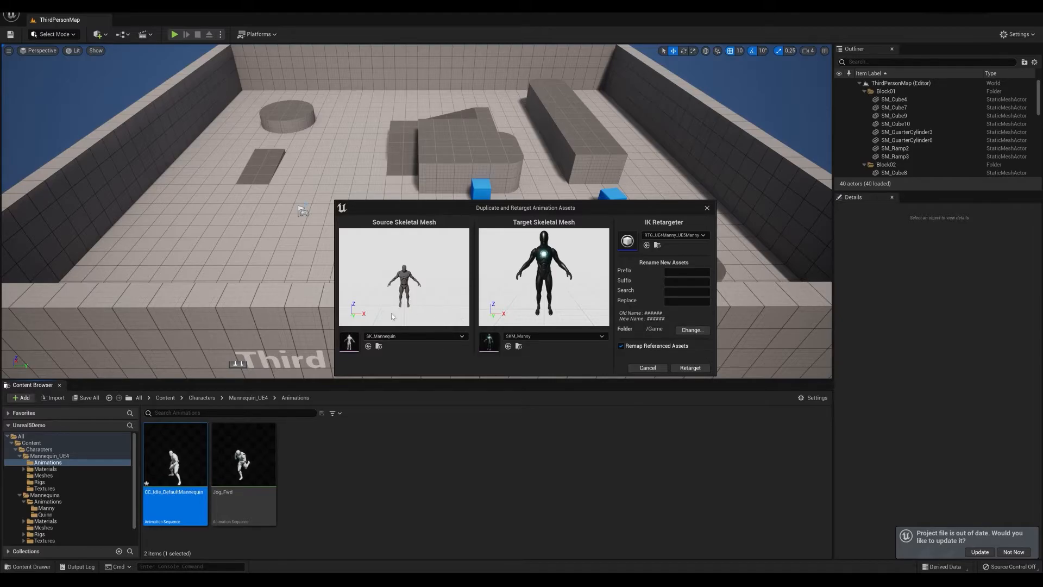
pyautogui.moveTo(417, 291)
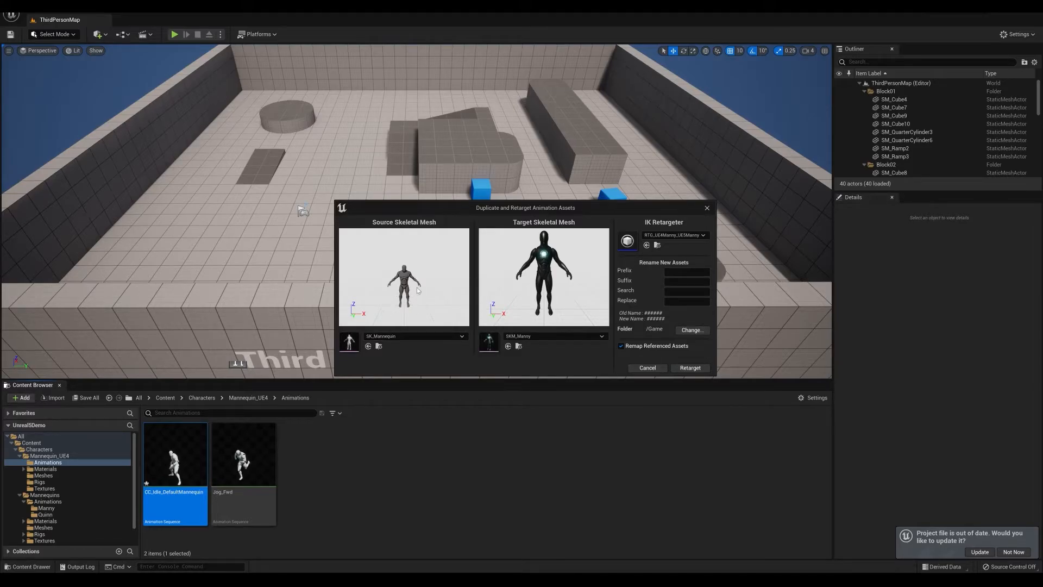
pyautogui.moveTo(556, 279)
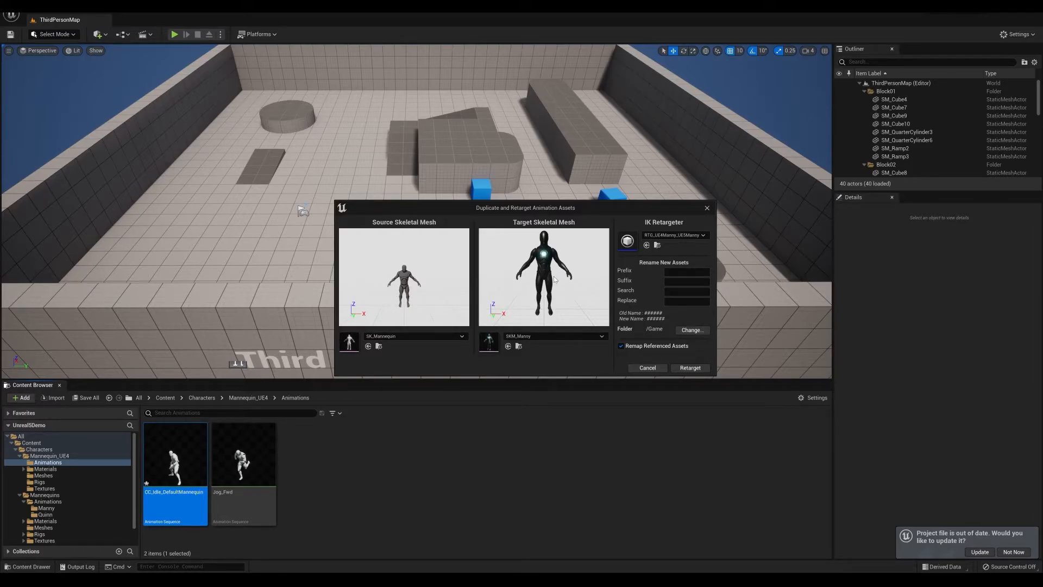
pyautogui.click(689, 368)
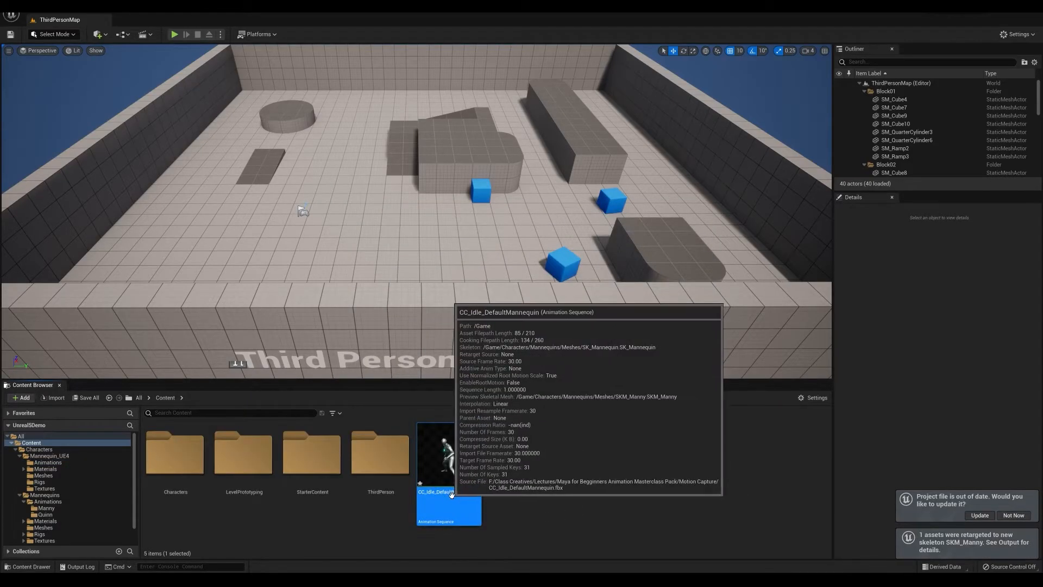
pyautogui.moveTo(540, 504)
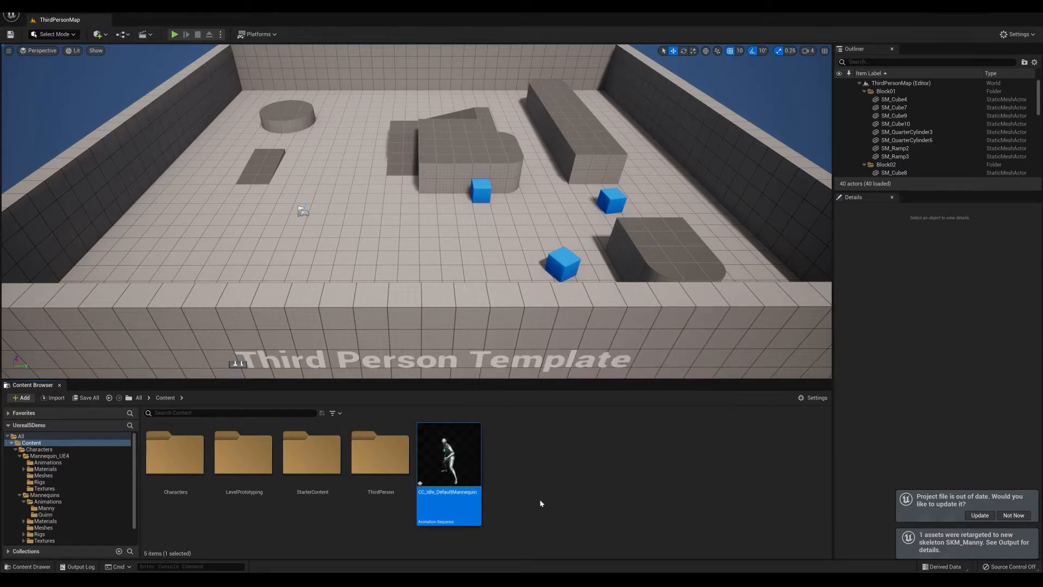
pyautogui.moveTo(449, 455)
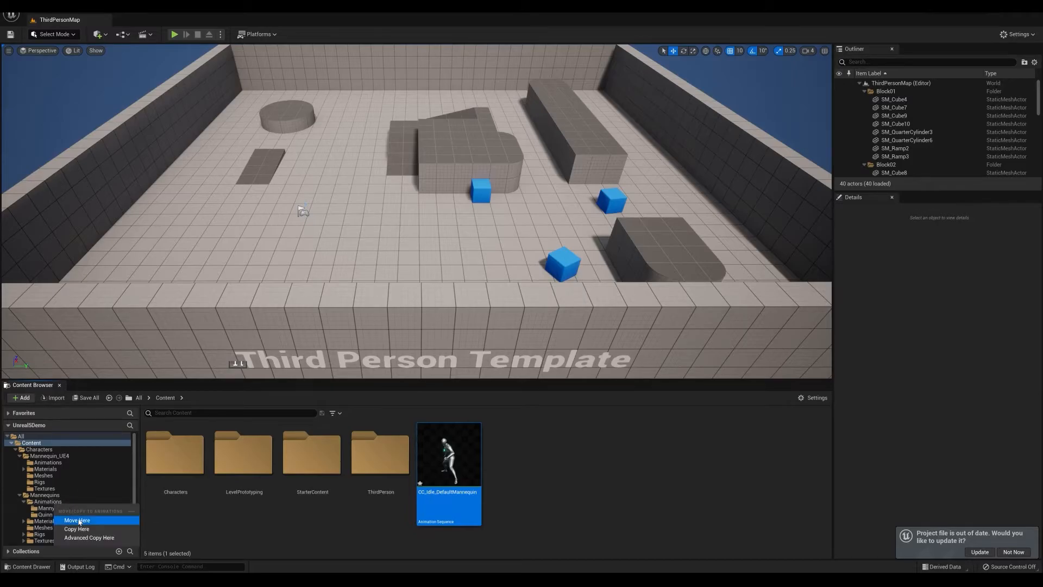
# Move the retargeted CC_Idle_DefaultMannequin into Characters/Mannequins/Animations and open it.
pyautogui.click(77, 520)
pyautogui.write('I')
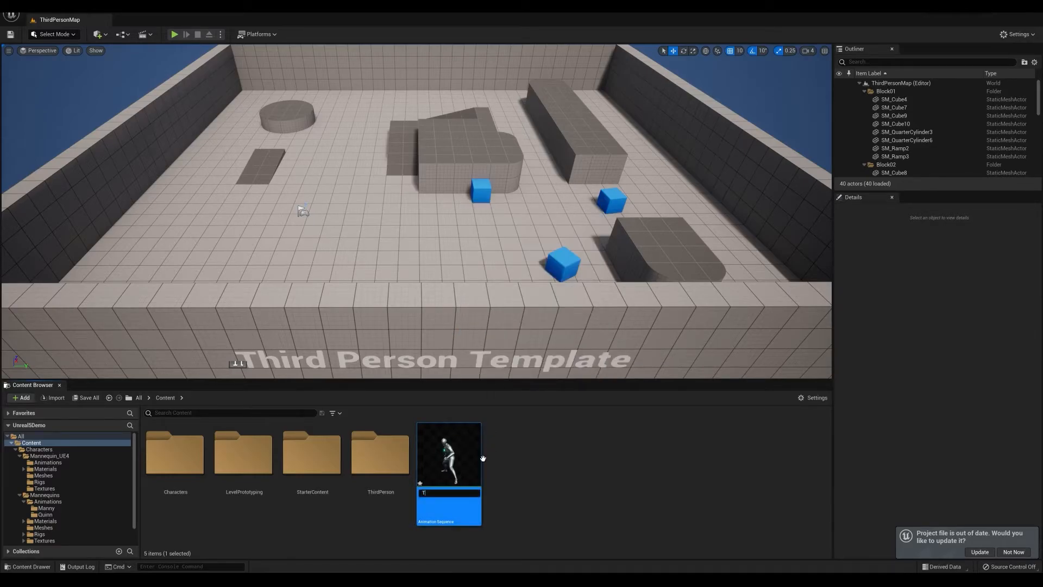
pyautogui.moveTo(448, 454)
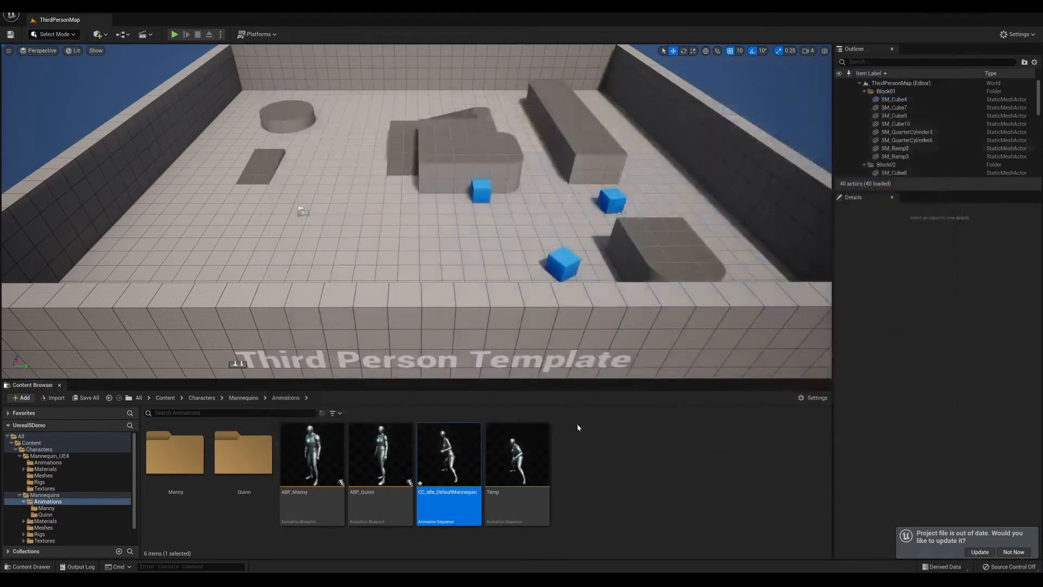
pyautogui.doubleClick(517, 455)
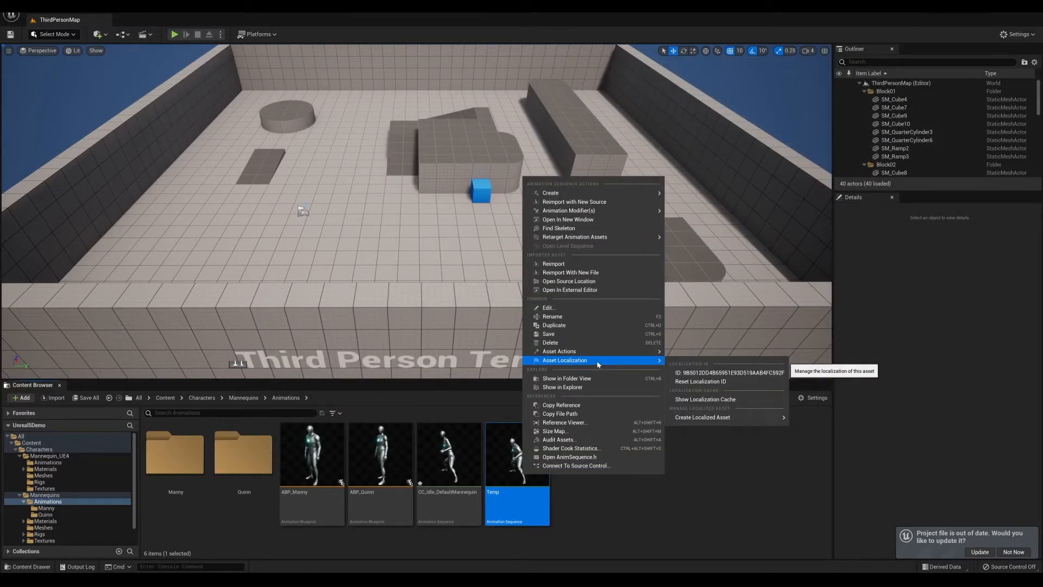
pyautogui.moveTo(560, 351)
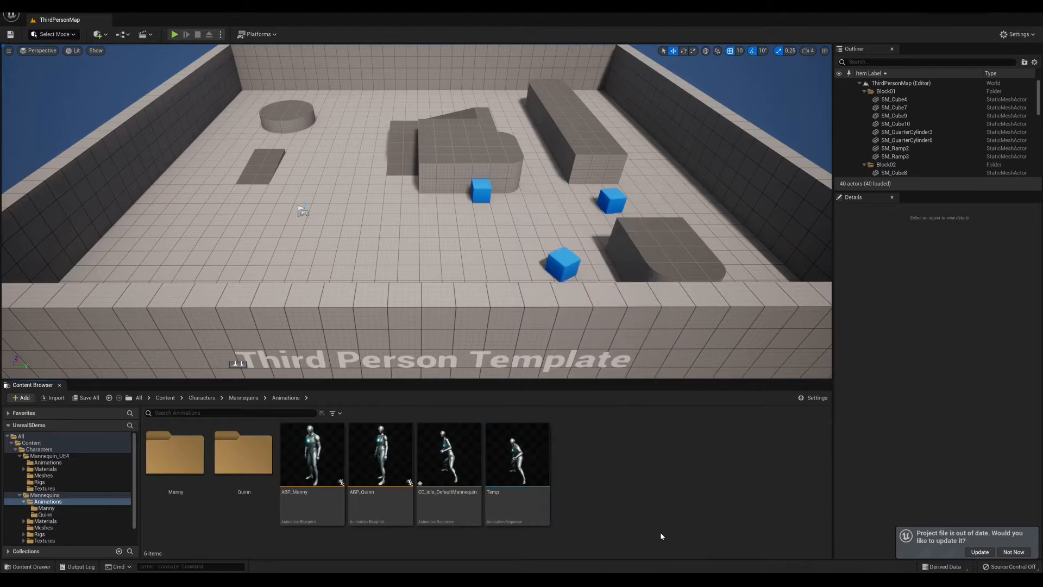
# Return to Mannequin_UE4 > Animations and bring up the asset actions for Jog_Fwd.
pyautogui.click(47, 463)
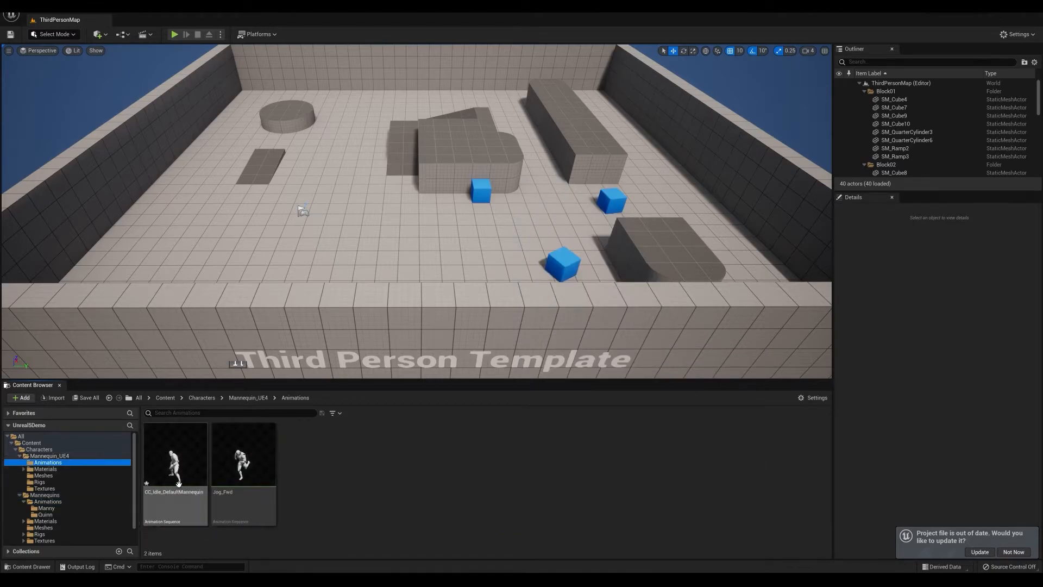
pyautogui.rightClick(243, 454)
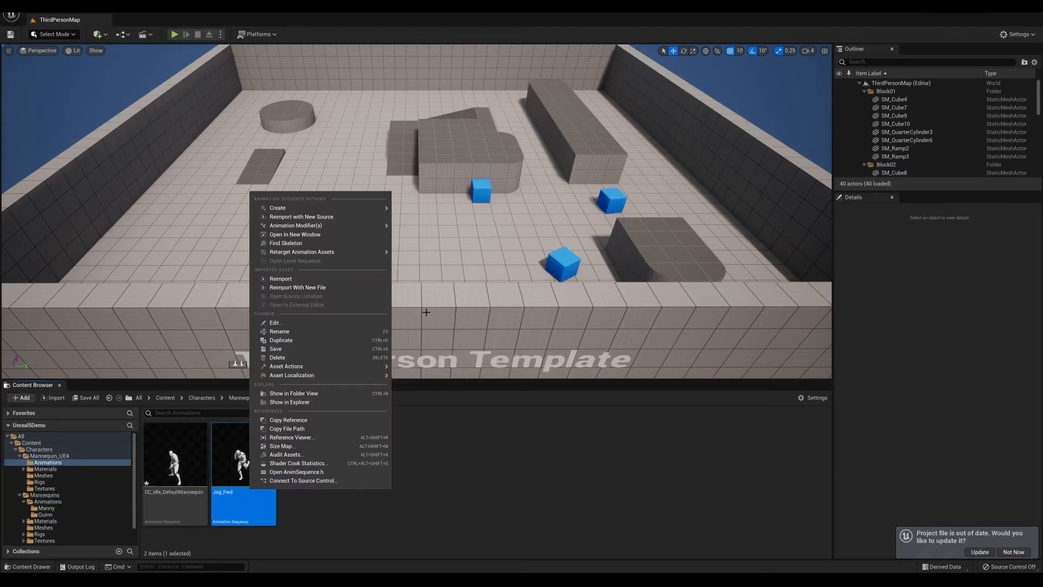
pyautogui.moveTo(357, 279)
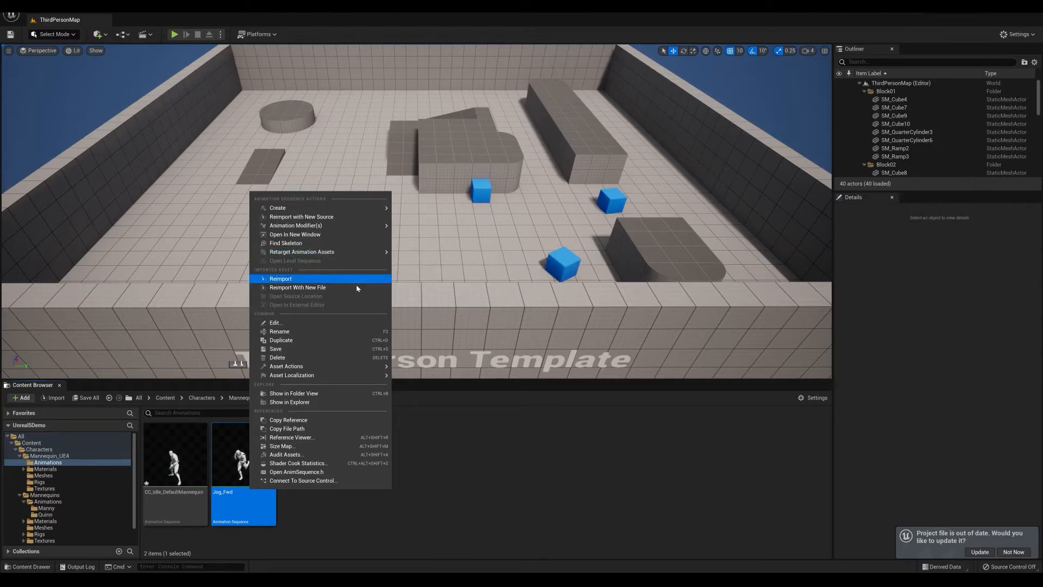
pyautogui.moveTo(286, 366)
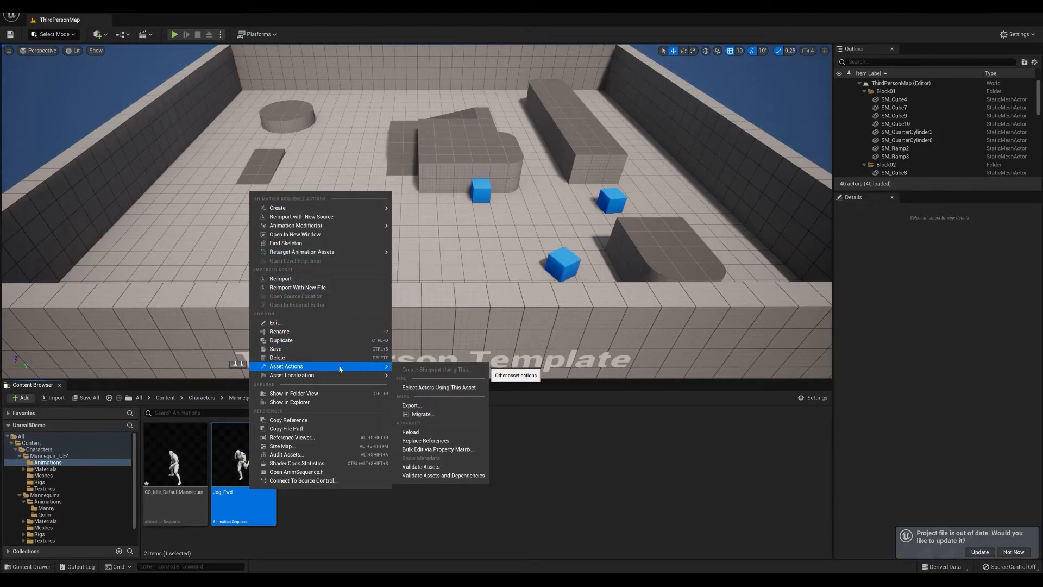
pyautogui.moveTo(411, 405)
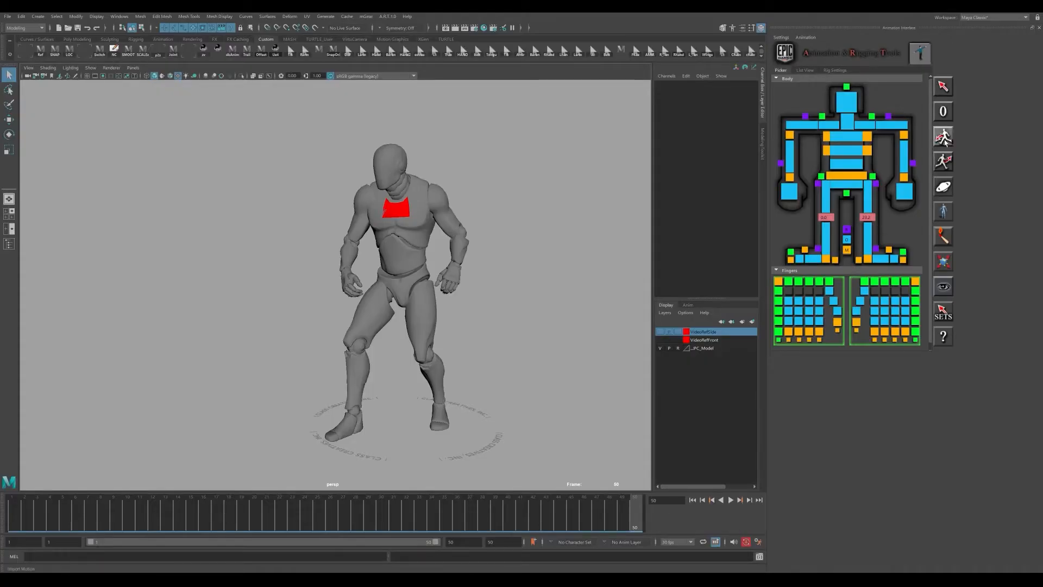
pyautogui.click(943, 136)
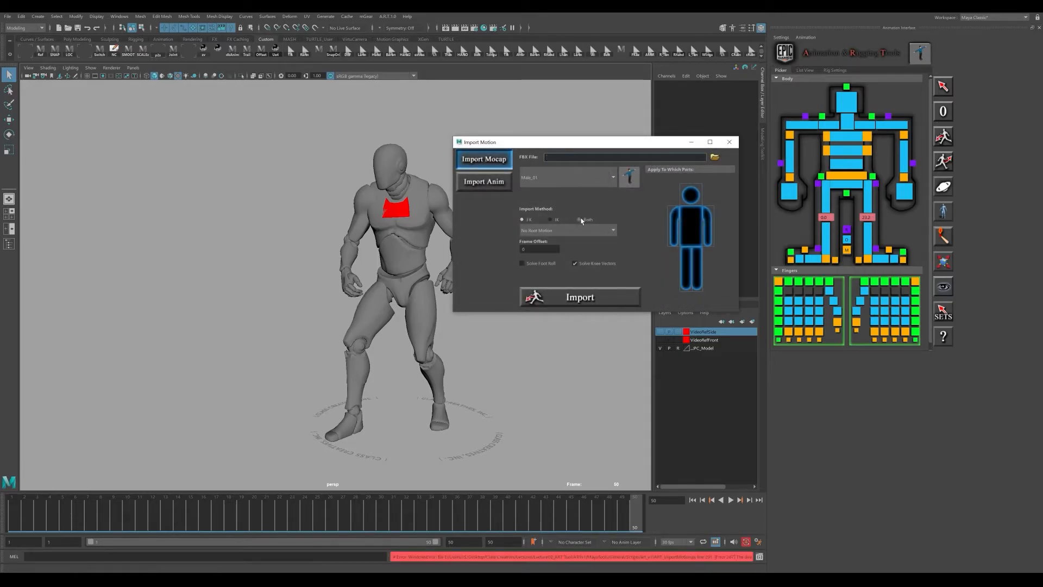
pyautogui.click(580, 219)
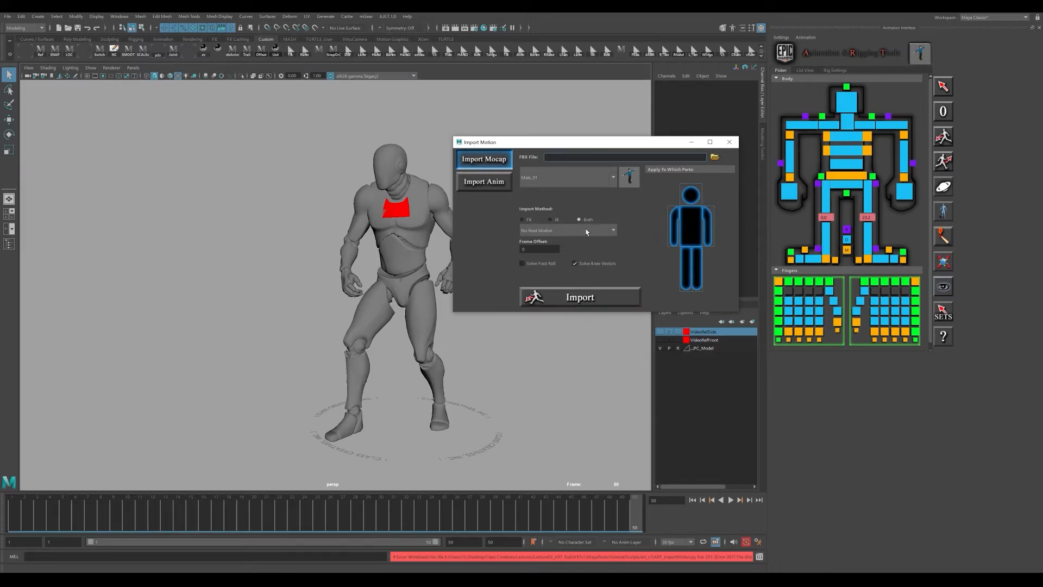
pyautogui.moveTo(730, 142)
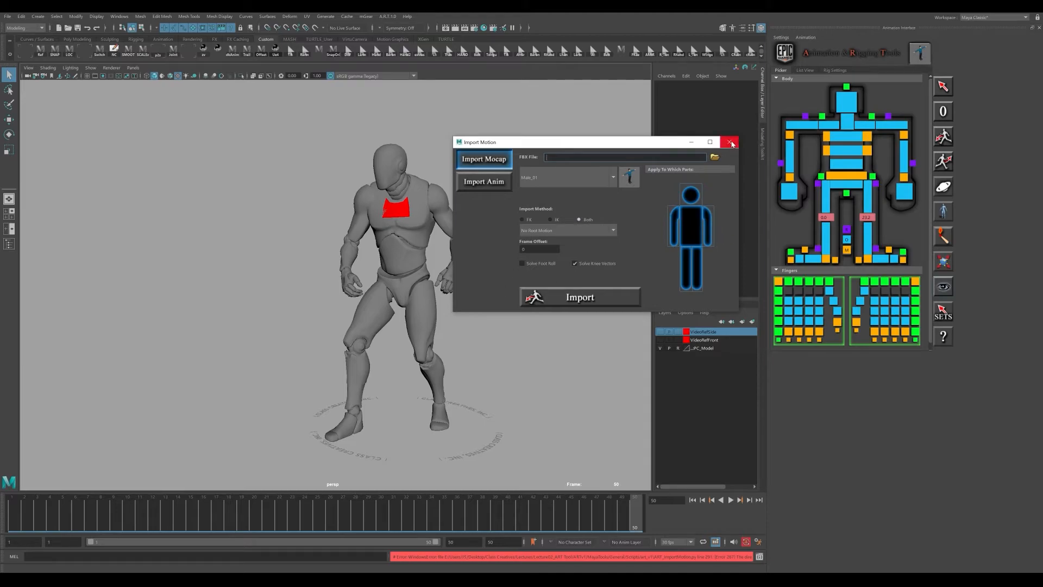
pyautogui.click(731, 142)
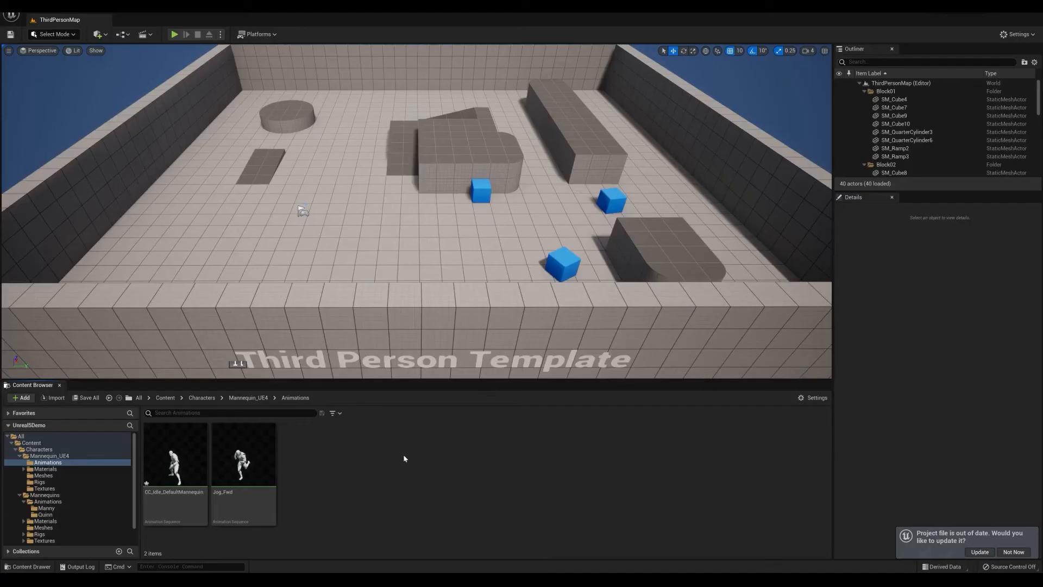
pyautogui.click(49, 501)
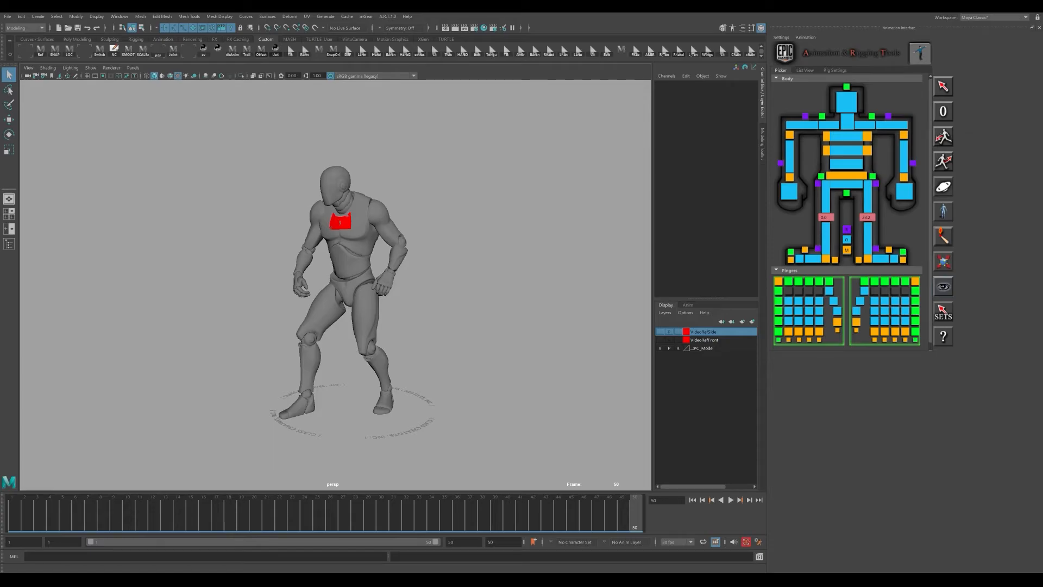
pyautogui.moveTo(502, 538)
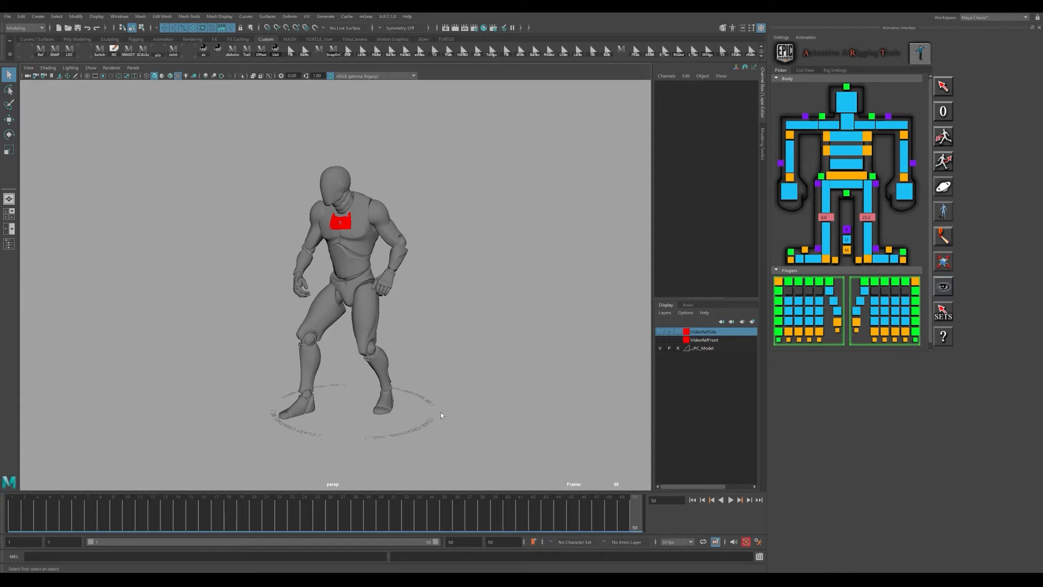
pyautogui.moveTo(464, 444)
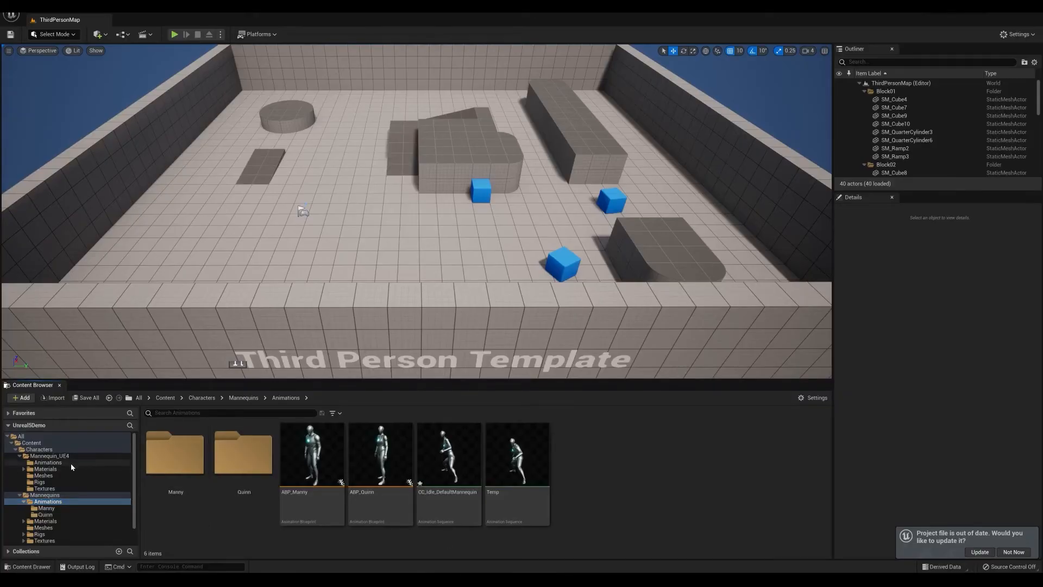
# Return to Characters > Mannequin_UE4 > Animations showing CC_Idle_DefaultMannequin and Jog_Fwd.
pyautogui.click(48, 462)
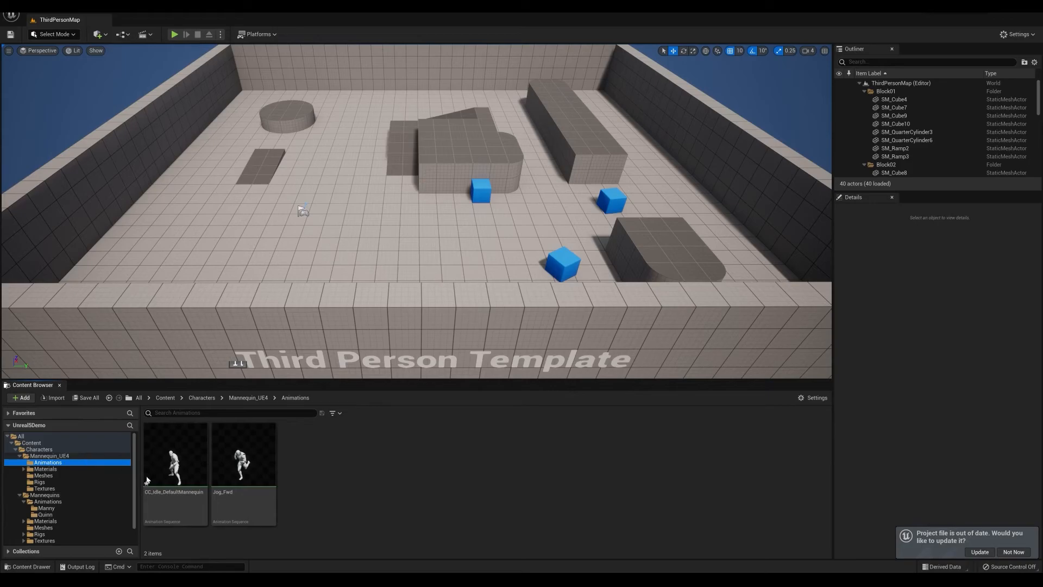
pyautogui.moveTo(524, 468)
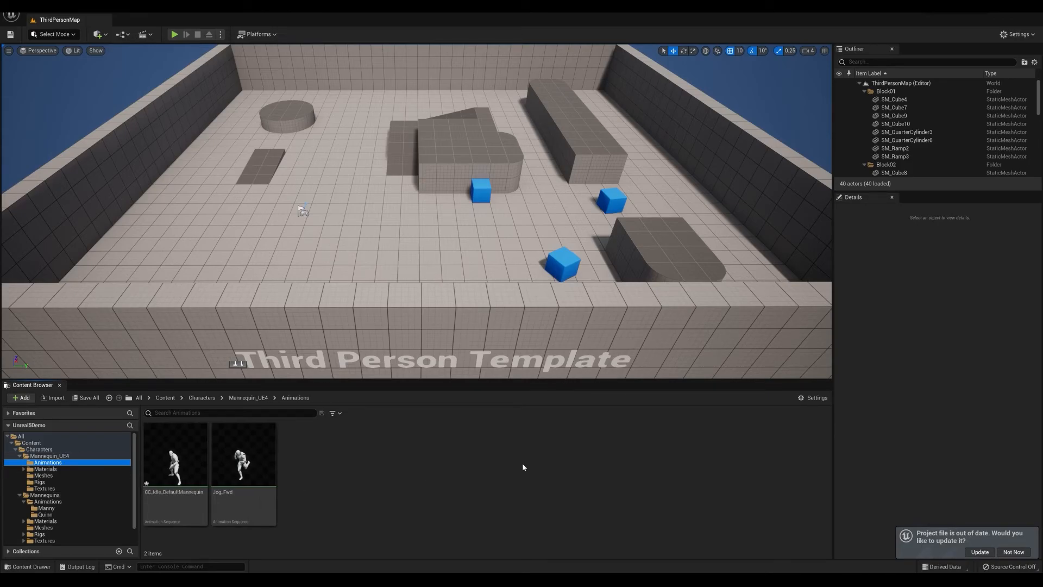
pyautogui.moveTo(514, 480)
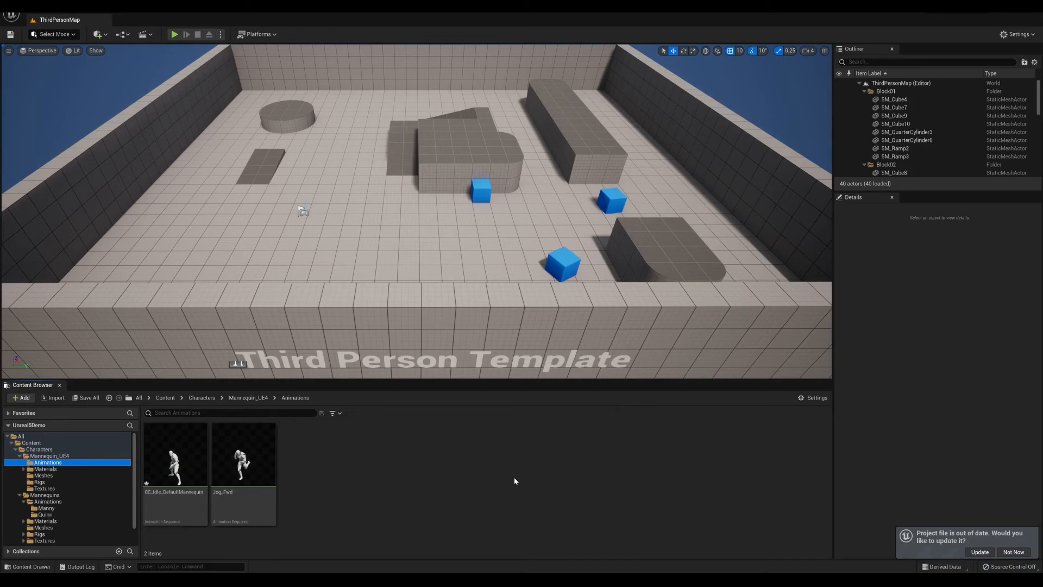